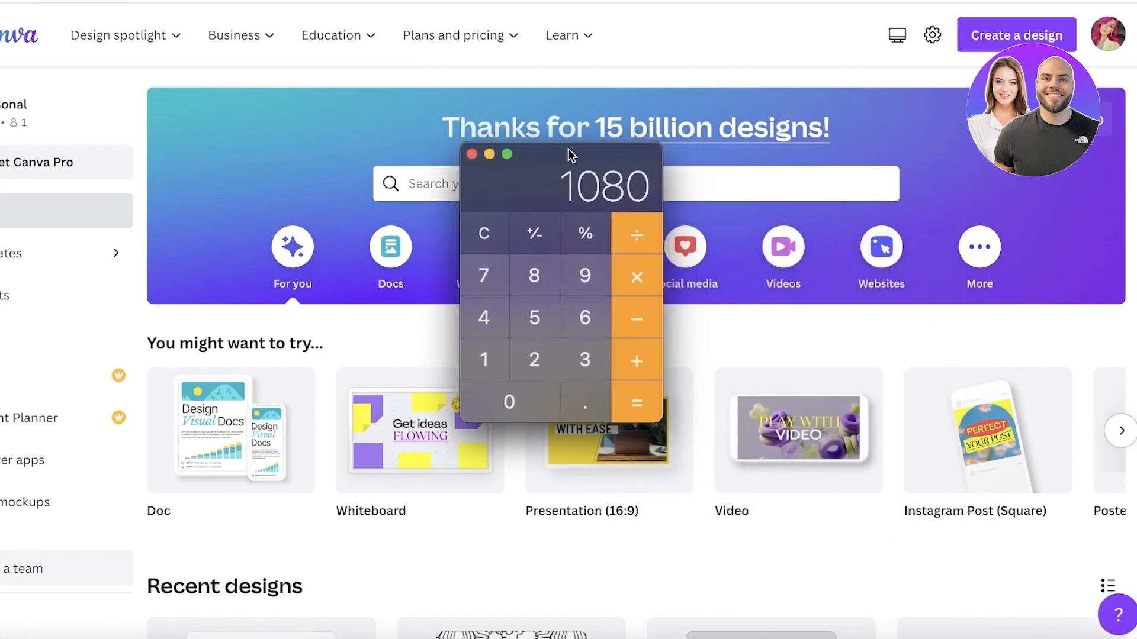
{"action": "mouse_move", "coordinate": [468, 435]}
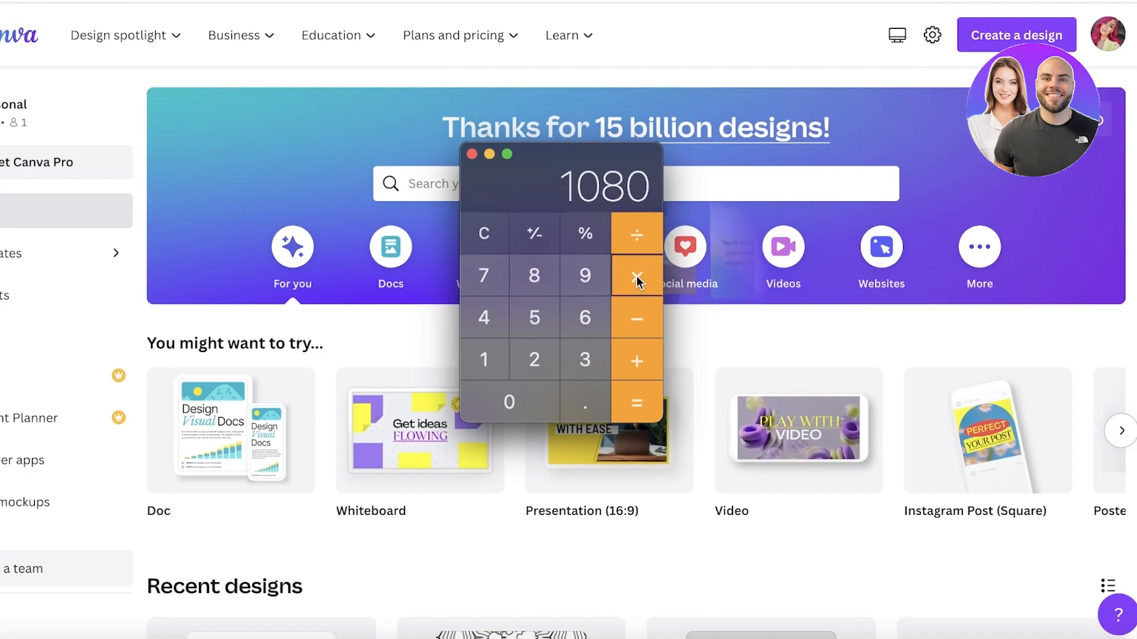
- Multiply the 1080 px tile size by 3 to get the 3240 px grid dimension
{"action": "left_click", "coordinate": [636, 402]}
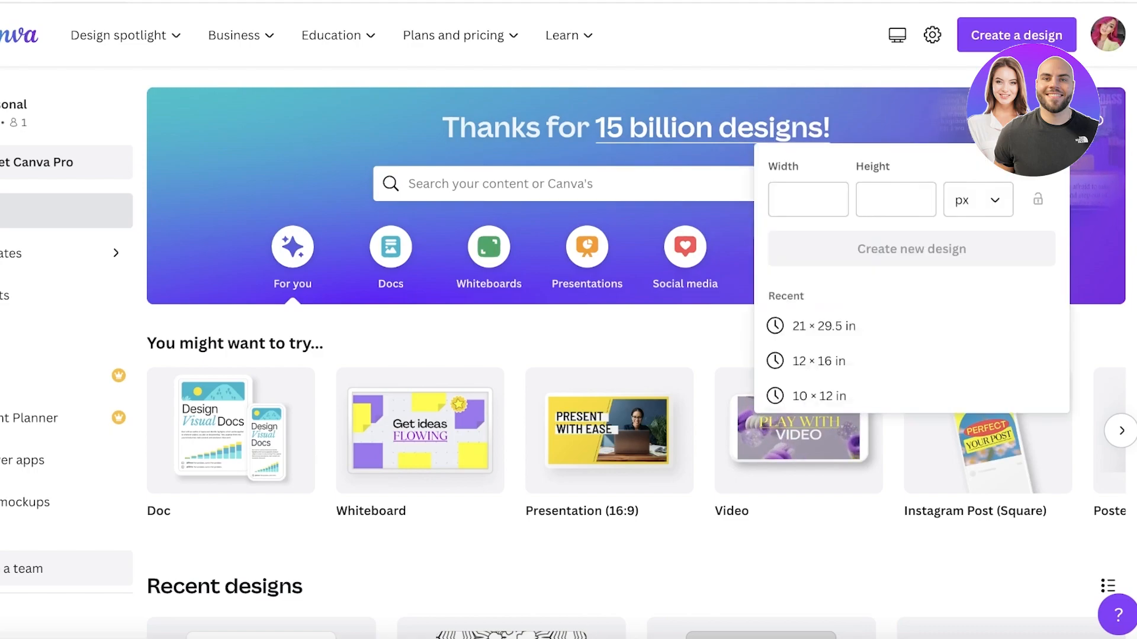
- Create a new custom design of 3240 × 3240 px
{"action": "type", "text": "3240"}
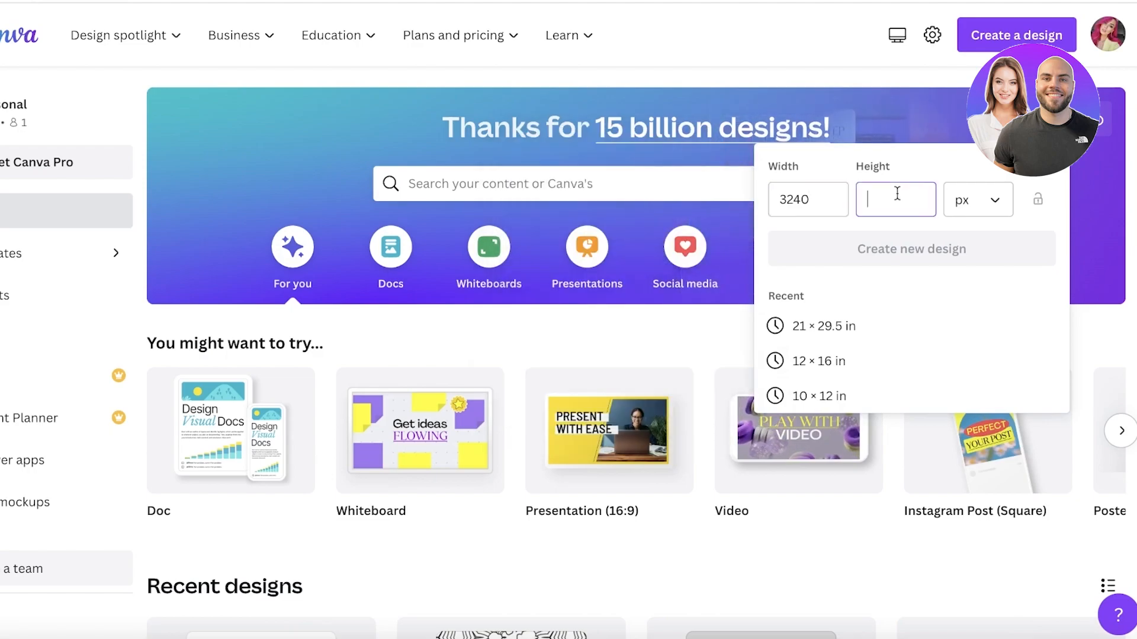
{"action": "left_click", "coordinate": [911, 249]}
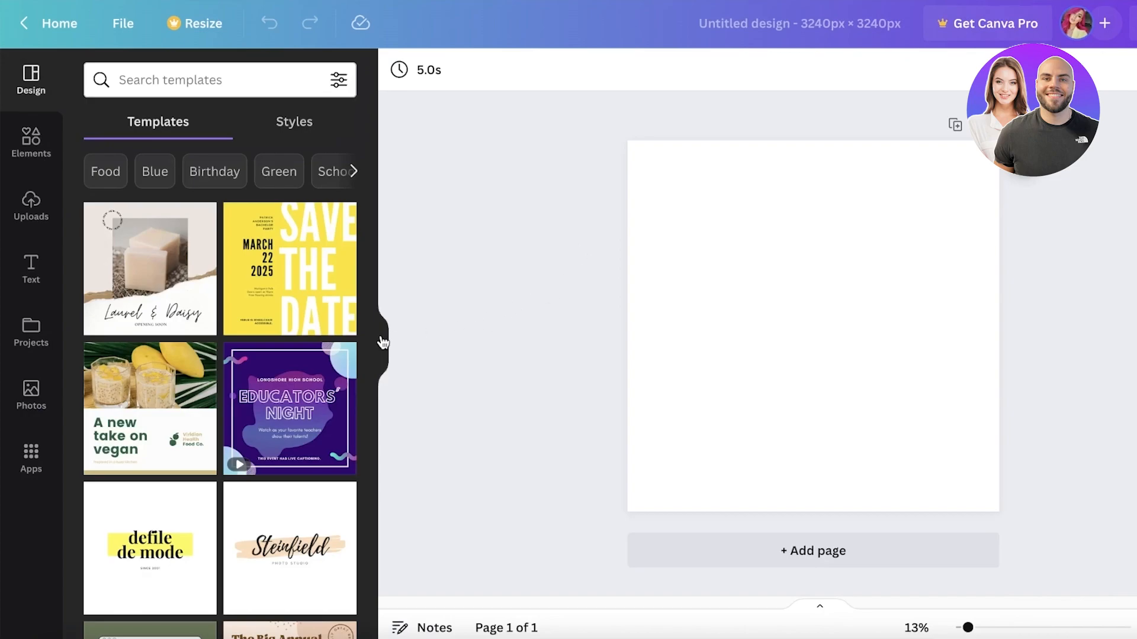
- Turn on rulers and guides from File > View settings and collapse the side panel
{"action": "left_click", "coordinate": [31, 143]}
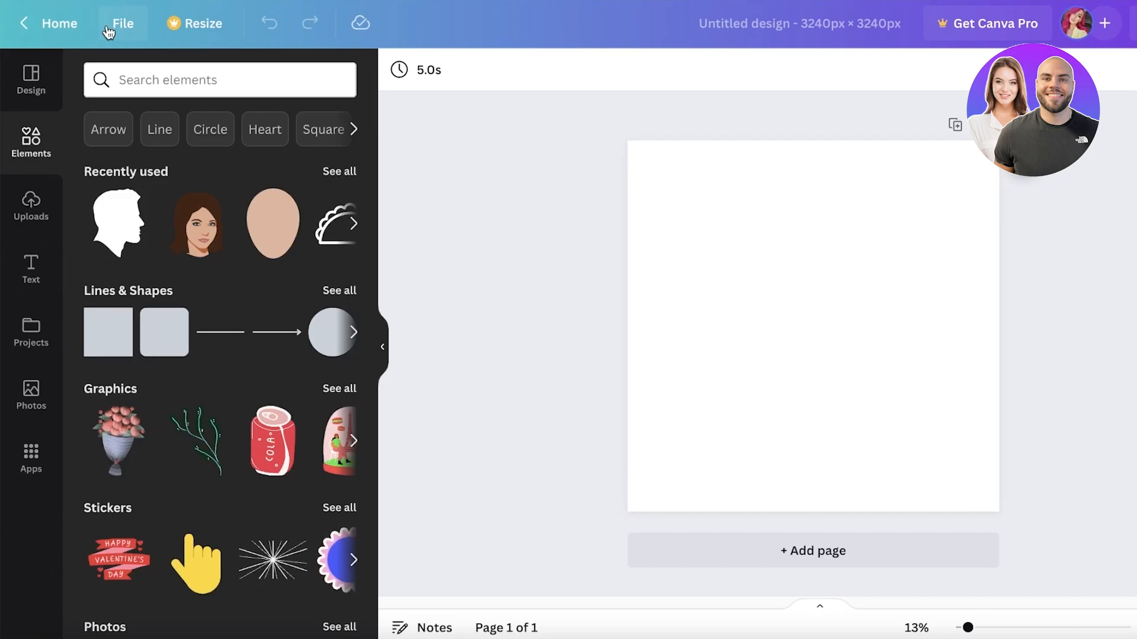
{"action": "left_click", "coordinate": [122, 24]}
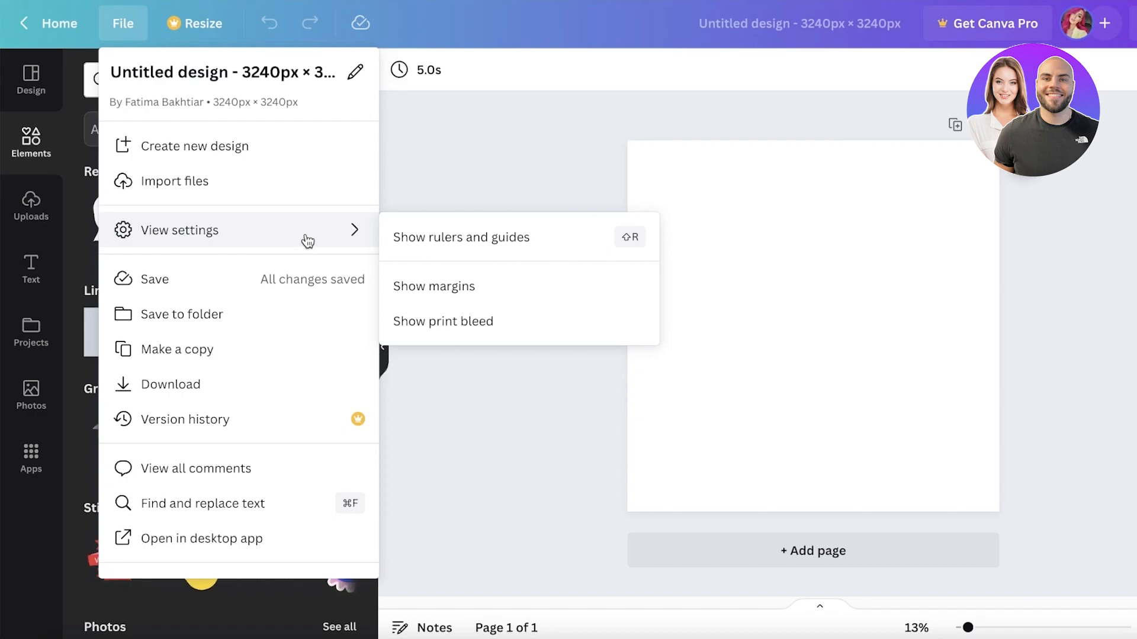
{"action": "left_click", "coordinate": [460, 237]}
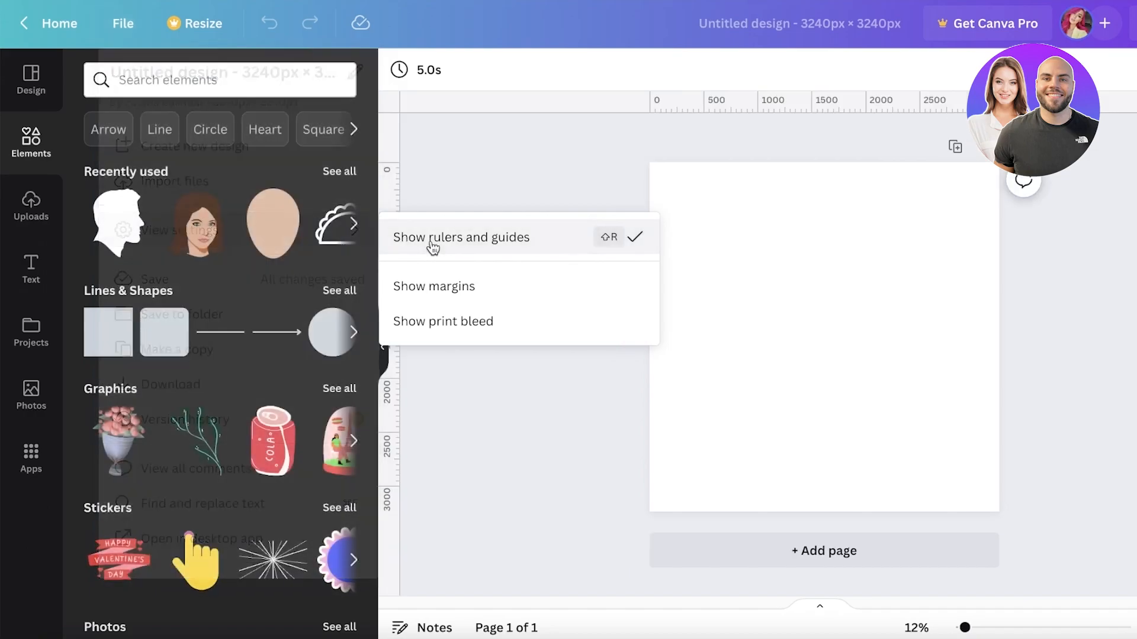
{"action": "left_click", "coordinate": [462, 237]}
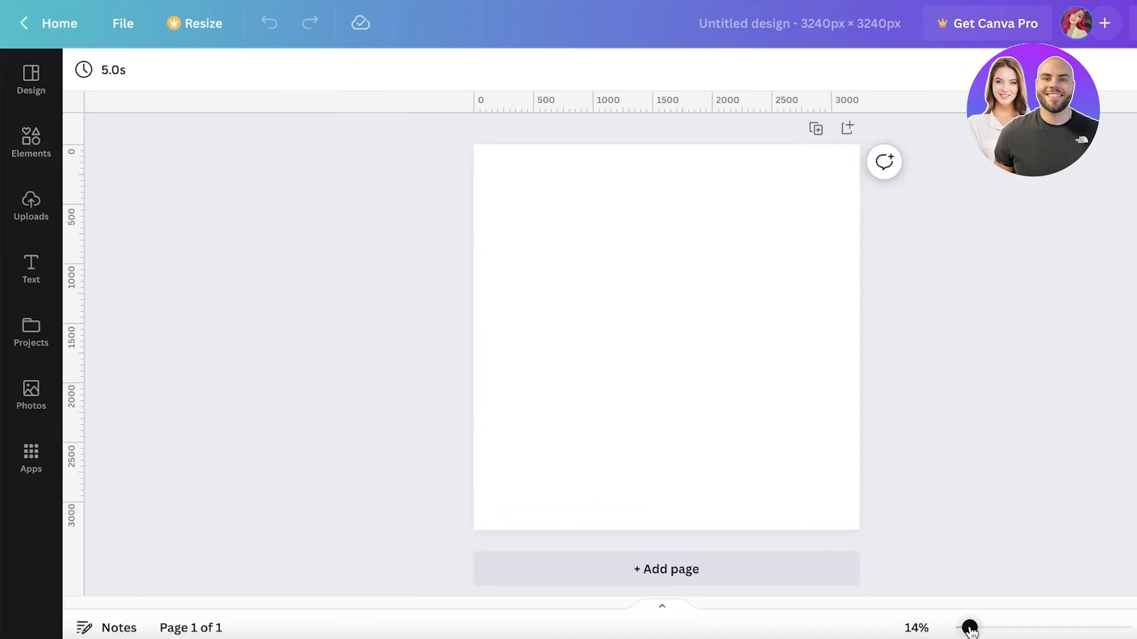
- Place a first horizontal guide at about 1080 px from the top ruler
{"action": "left_click_drag", "start_coordinate": [970, 628], "coordinate": [977, 628]}
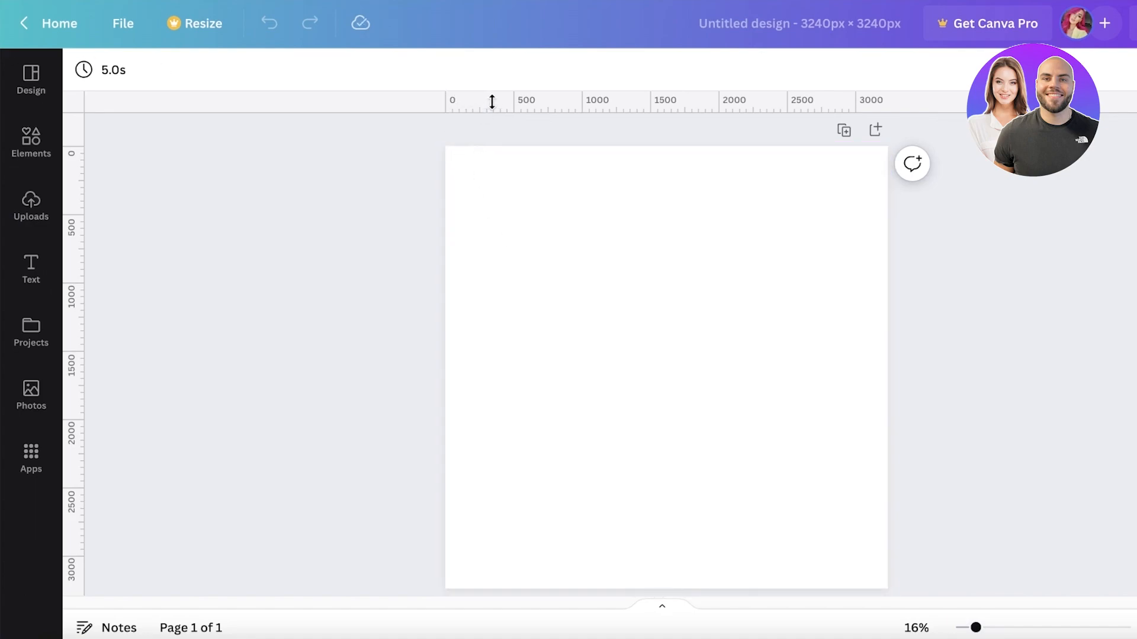
{"action": "left_click_drag", "start_coordinate": [974, 627], "coordinate": [999, 627]}
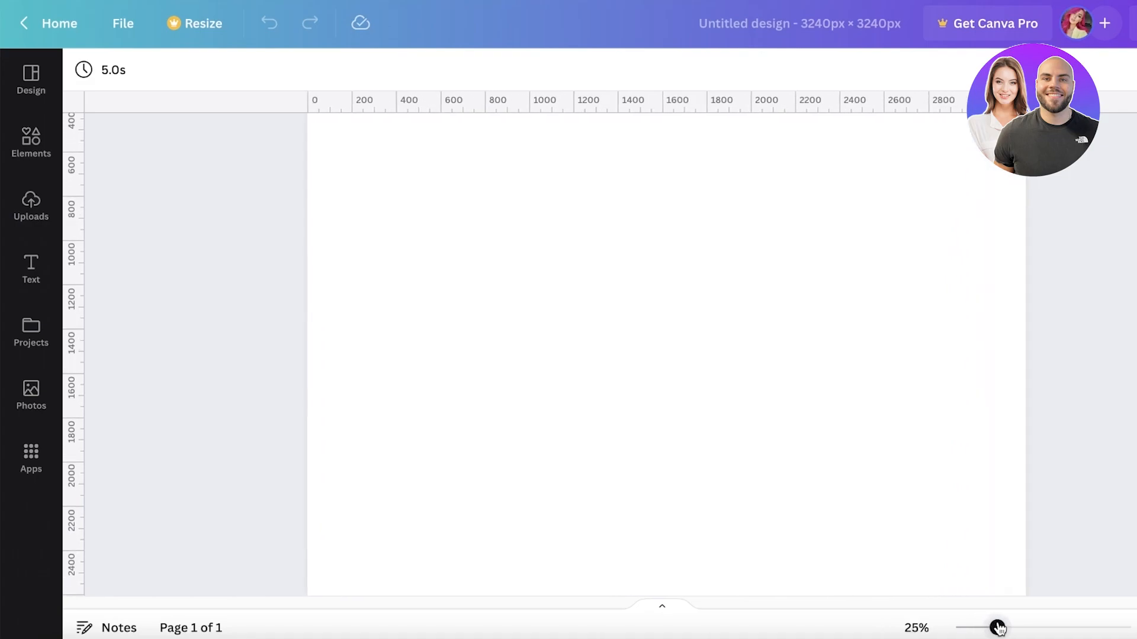
{"action": "left_click_drag", "start_coordinate": [999, 627], "coordinate": [1015, 627]}
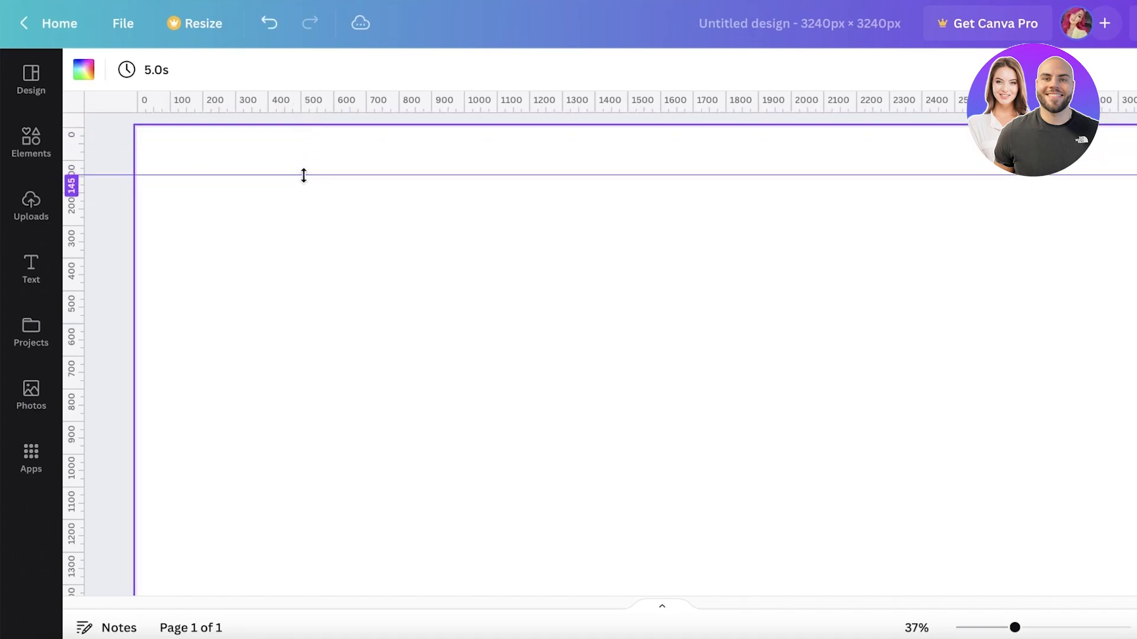
{"action": "left_click_drag", "start_coordinate": [303, 175], "coordinate": [242, 188]}
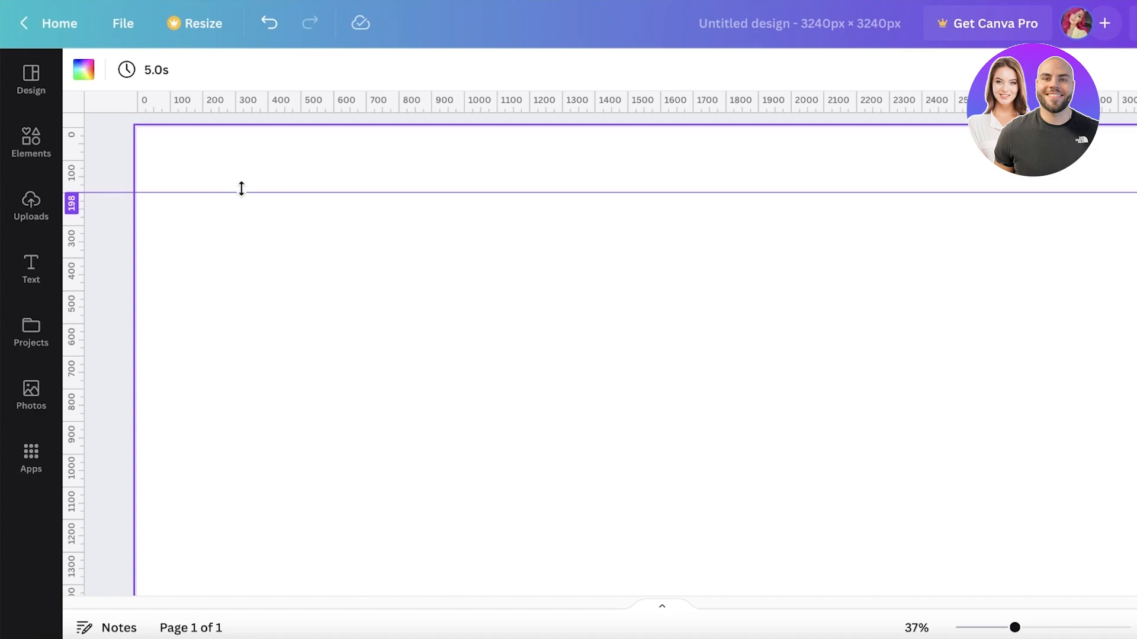
{"action": "left_click_drag", "start_coordinate": [240, 188], "coordinate": [237, 272]}
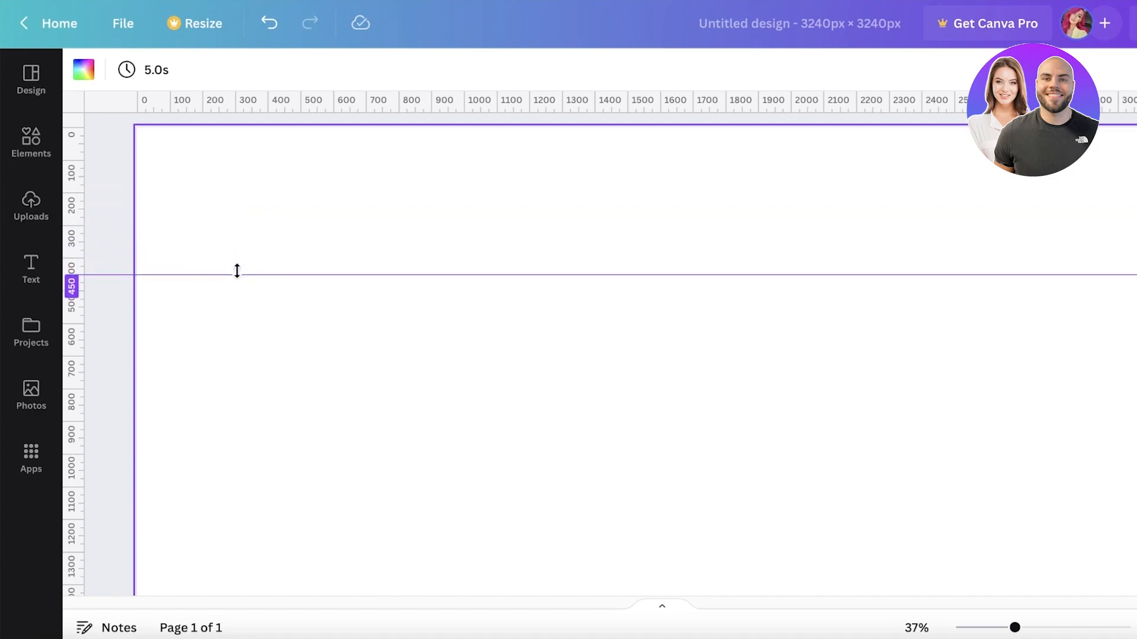
{"action": "left_click_drag", "start_coordinate": [237, 272], "coordinate": [211, 375]}
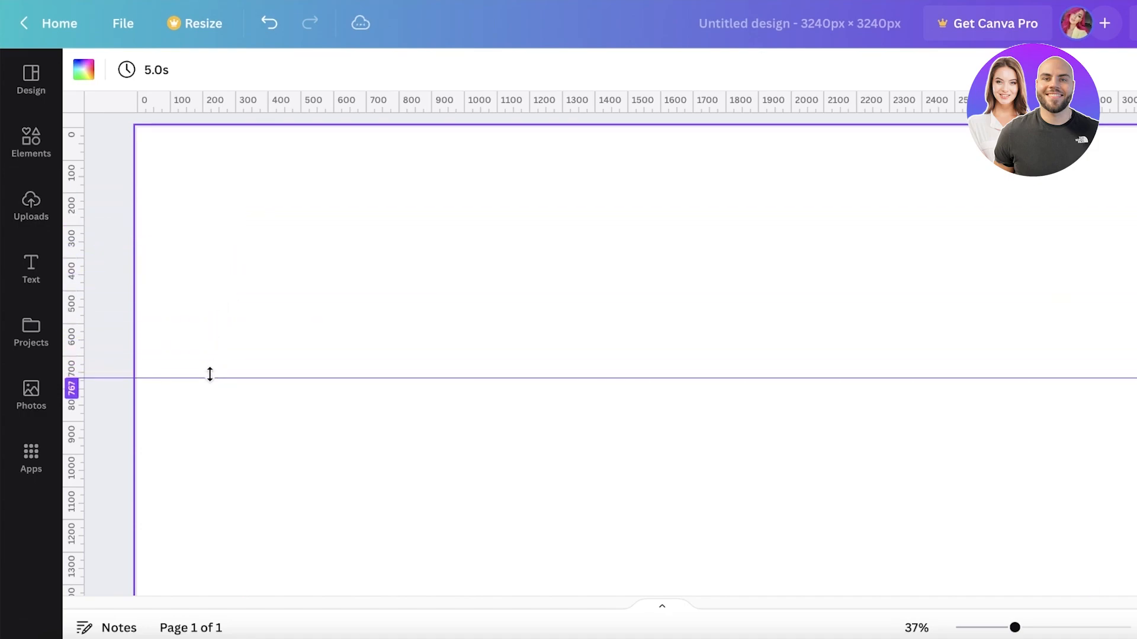
{"action": "left_click_drag", "start_coordinate": [211, 376], "coordinate": [196, 423]}
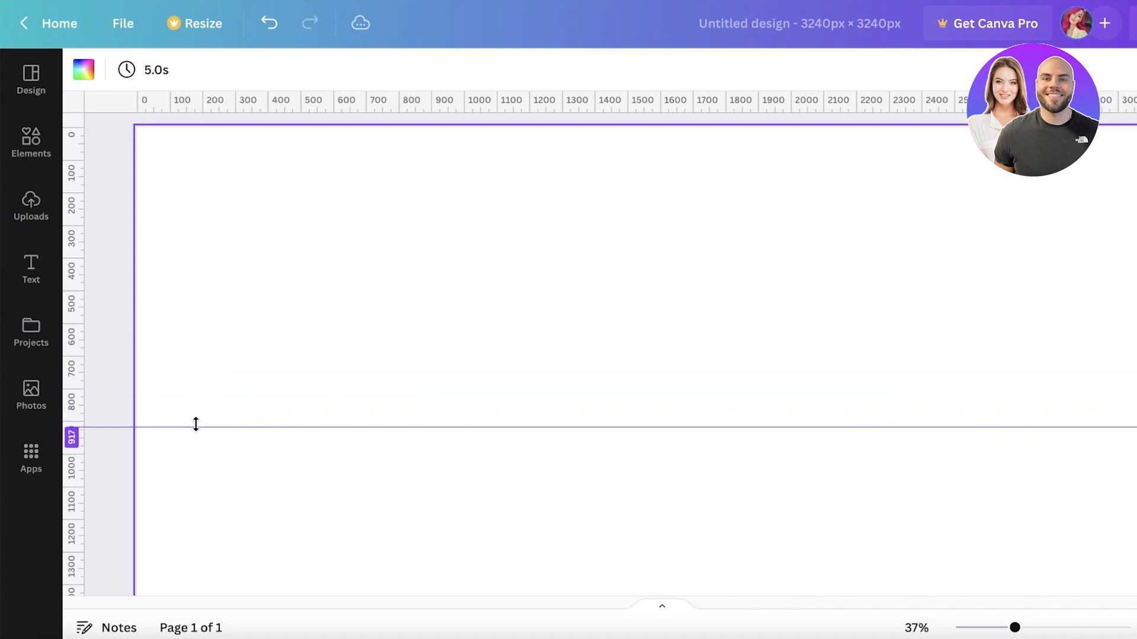
{"action": "left_click_drag", "start_coordinate": [195, 431], "coordinate": [182, 492]}
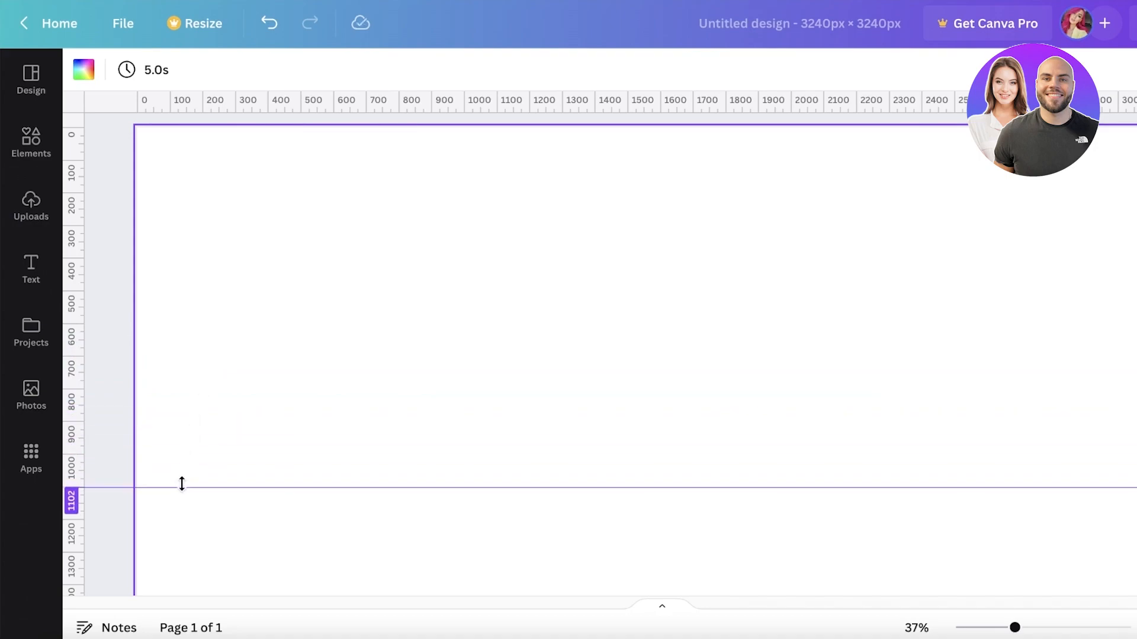
{"action": "left_click_drag", "start_coordinate": [181, 491], "coordinate": [182, 481]}
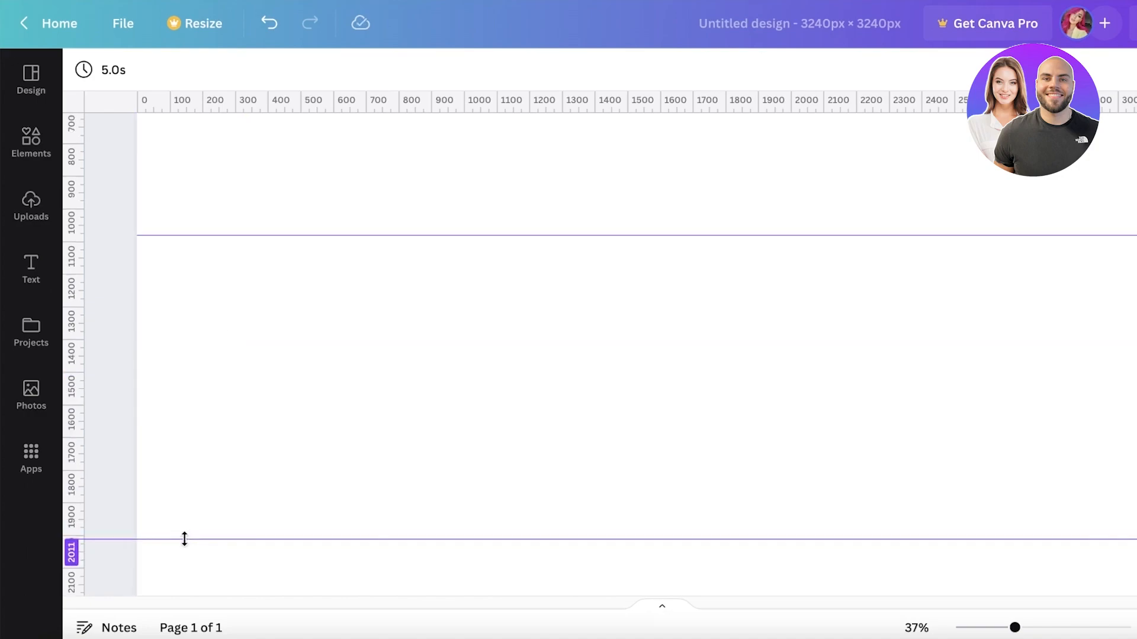
- Place a second horizontal guide at about 2160 px and reframe the page view
{"action": "left_click_drag", "start_coordinate": [185, 540], "coordinate": [218, 243]}
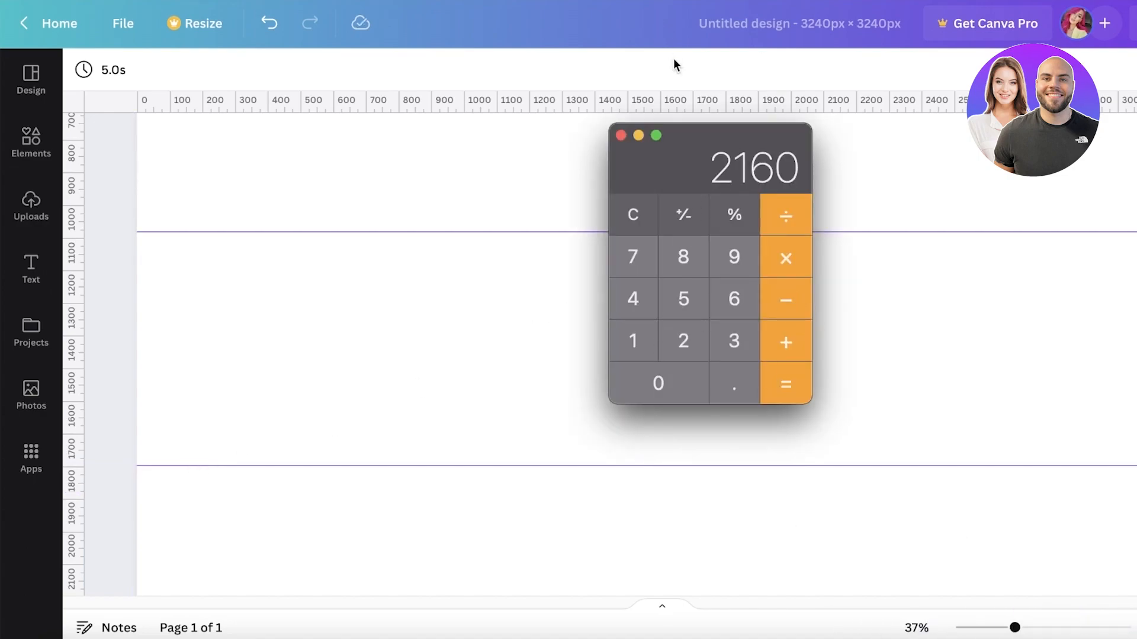
{"action": "mouse_move", "coordinate": [718, 173]}
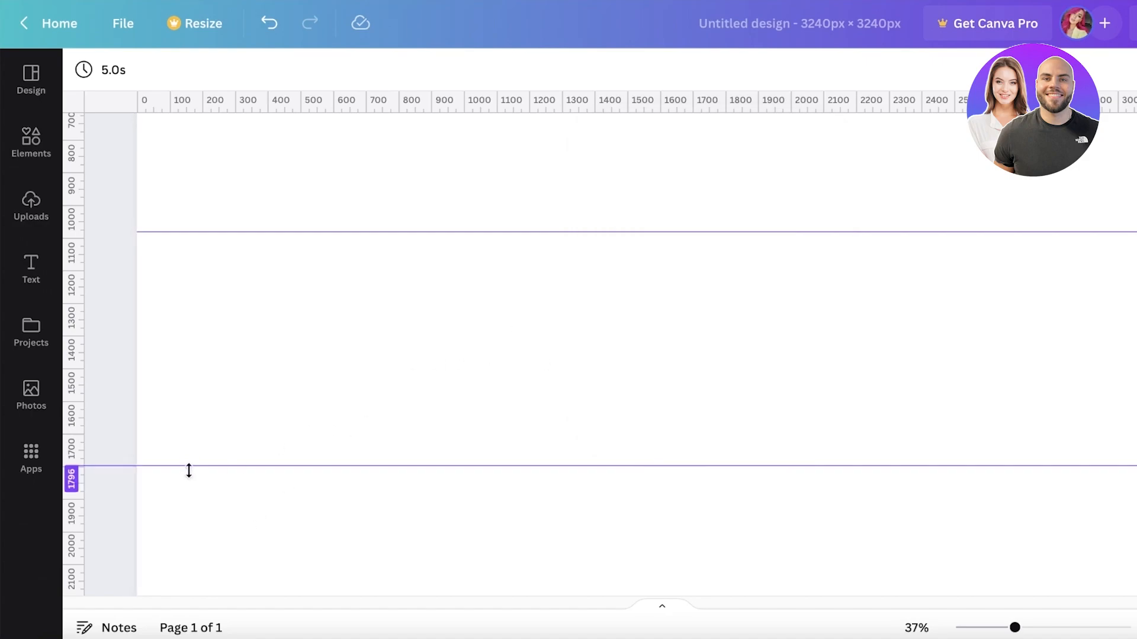
{"action": "left_click_drag", "start_coordinate": [188, 471], "coordinate": [184, 521]}
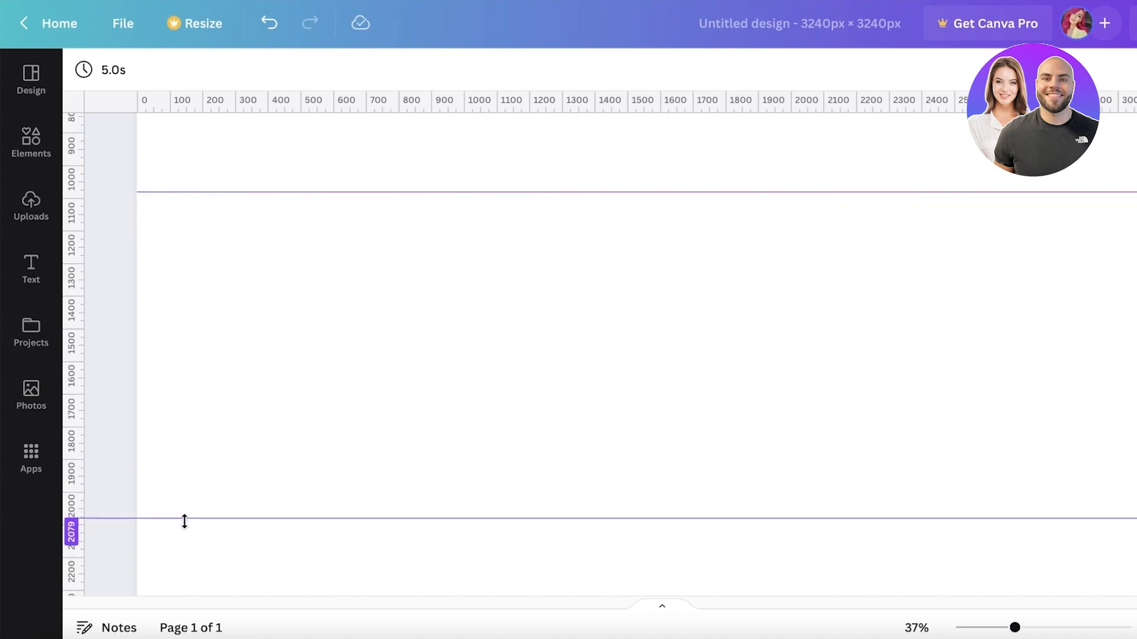
{"action": "left_click_drag", "start_coordinate": [185, 521], "coordinate": [179, 546]}
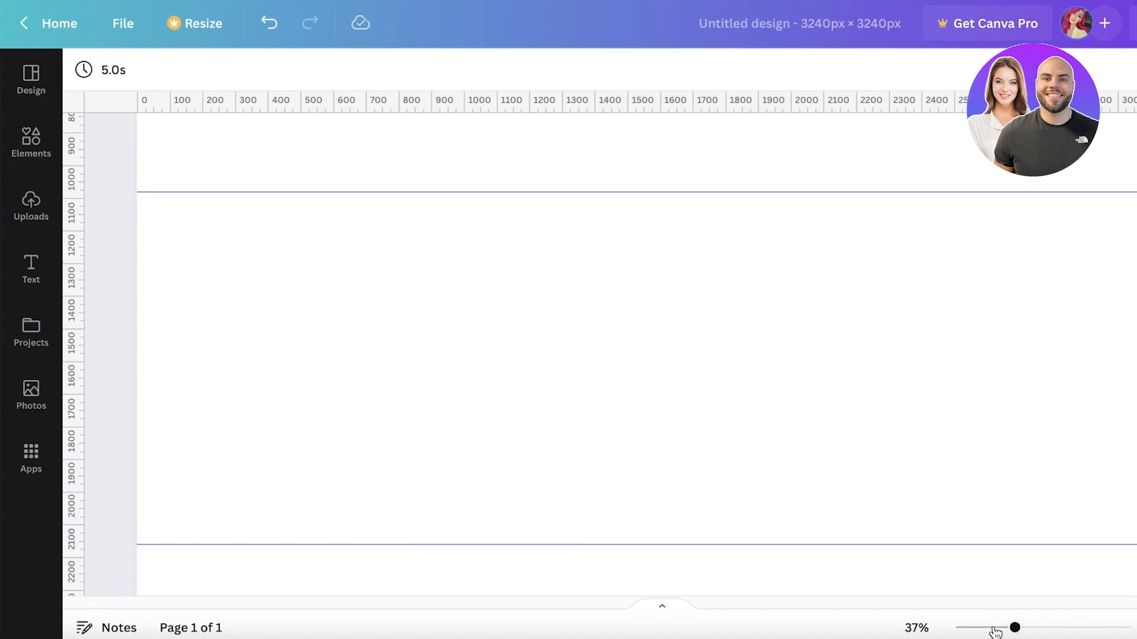
{"action": "left_click_drag", "start_coordinate": [1014, 628], "coordinate": [971, 628]}
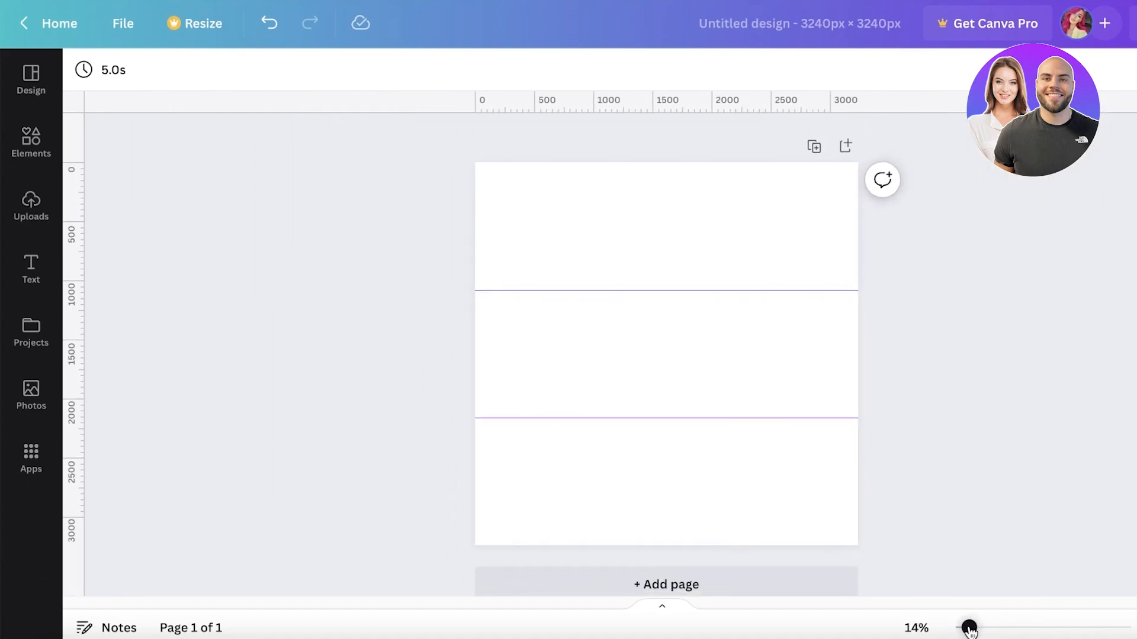
{"action": "left_click_drag", "start_coordinate": [969, 628], "coordinate": [979, 627]}
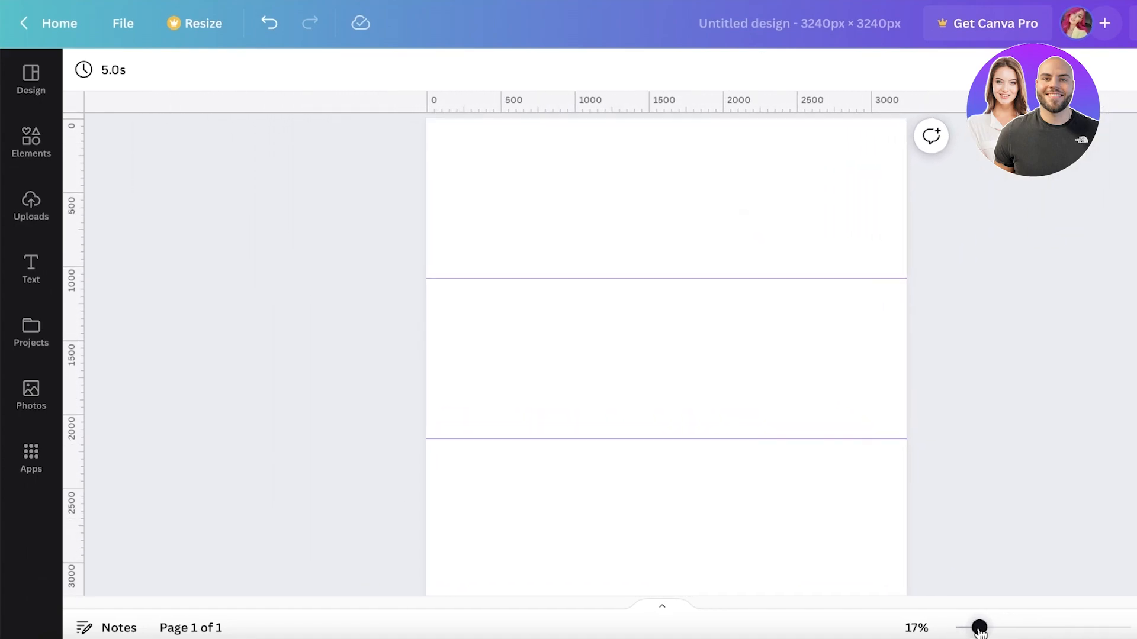
{"action": "left_click_drag", "start_coordinate": [979, 627], "coordinate": [1014, 628]}
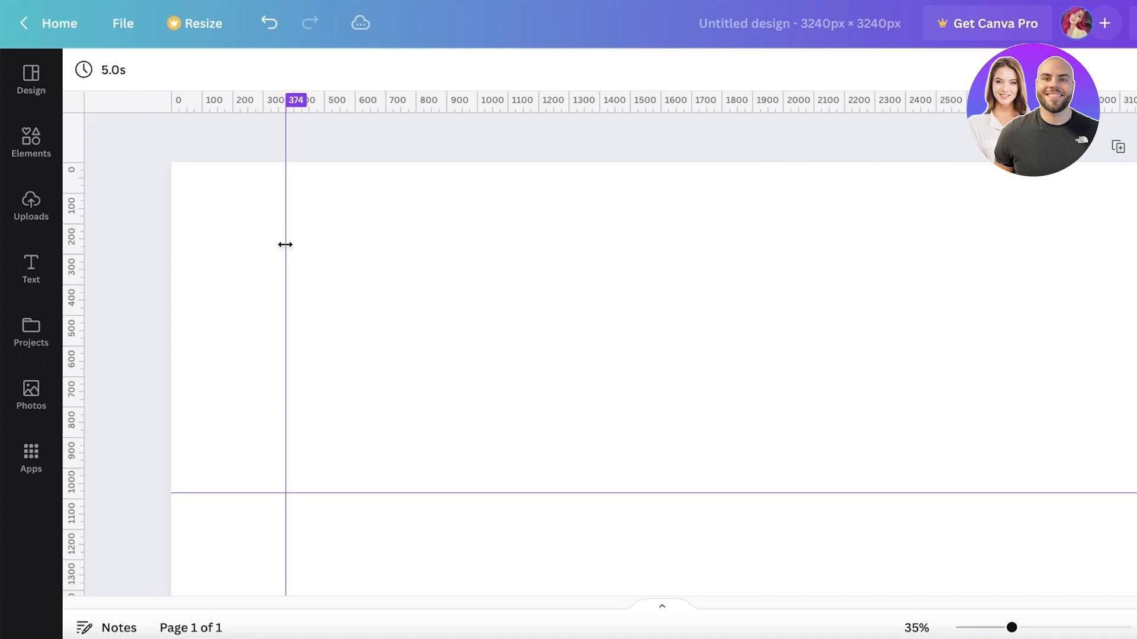
- Place a vertical guide exactly at 1080 px, completing the 3 × 3 square grid
{"action": "left_click_drag", "start_coordinate": [285, 244], "coordinate": [509, 234]}
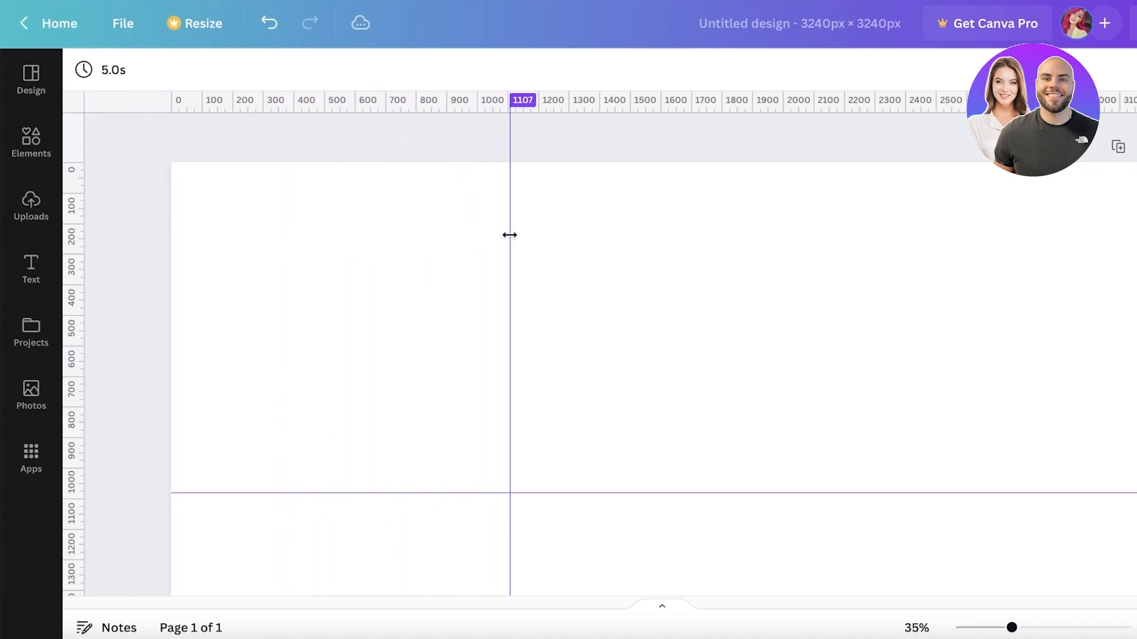
{"action": "left_click_drag", "start_coordinate": [509, 234], "coordinate": [498, 227]}
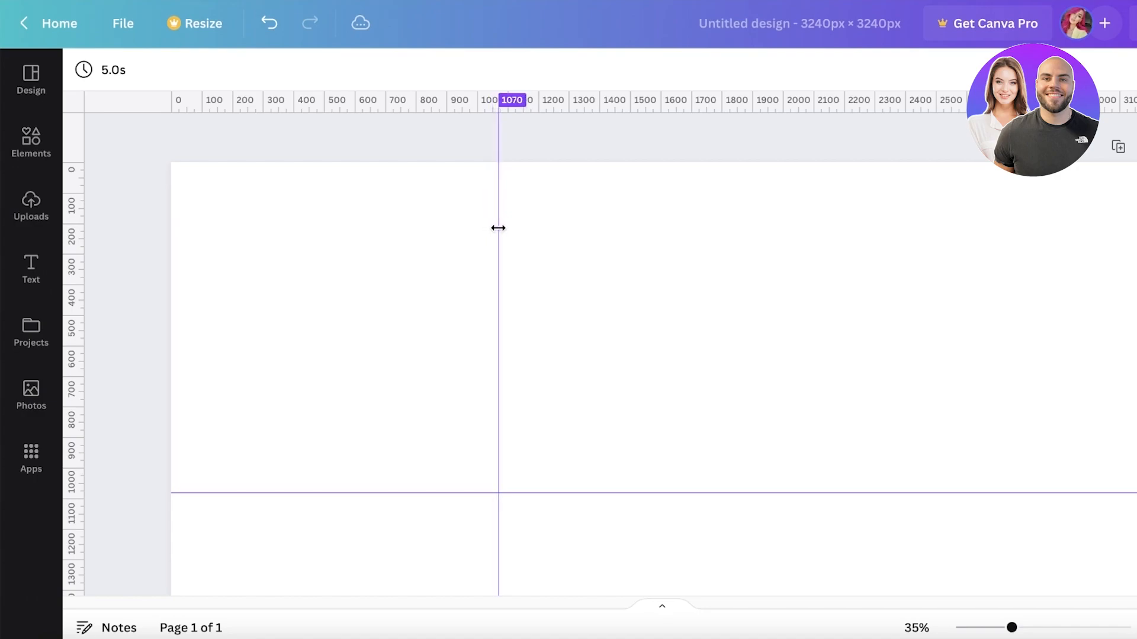
{"action": "left_click_drag", "start_coordinate": [498, 228], "coordinate": [502, 228]}
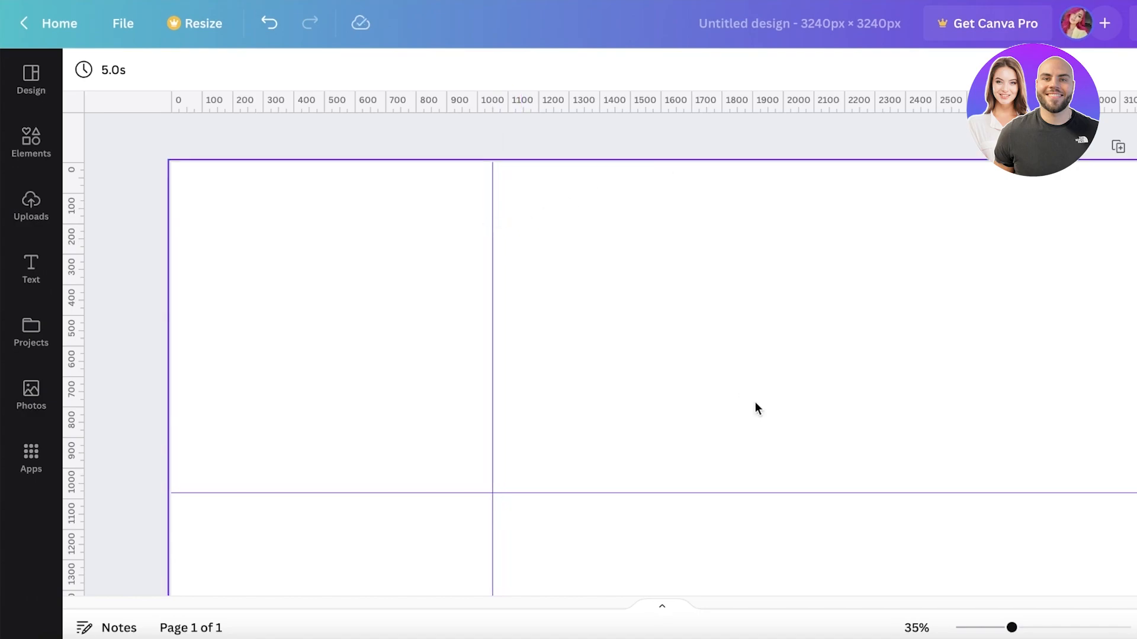
{"action": "left_click_drag", "start_coordinate": [1015, 628], "coordinate": [1019, 628]}
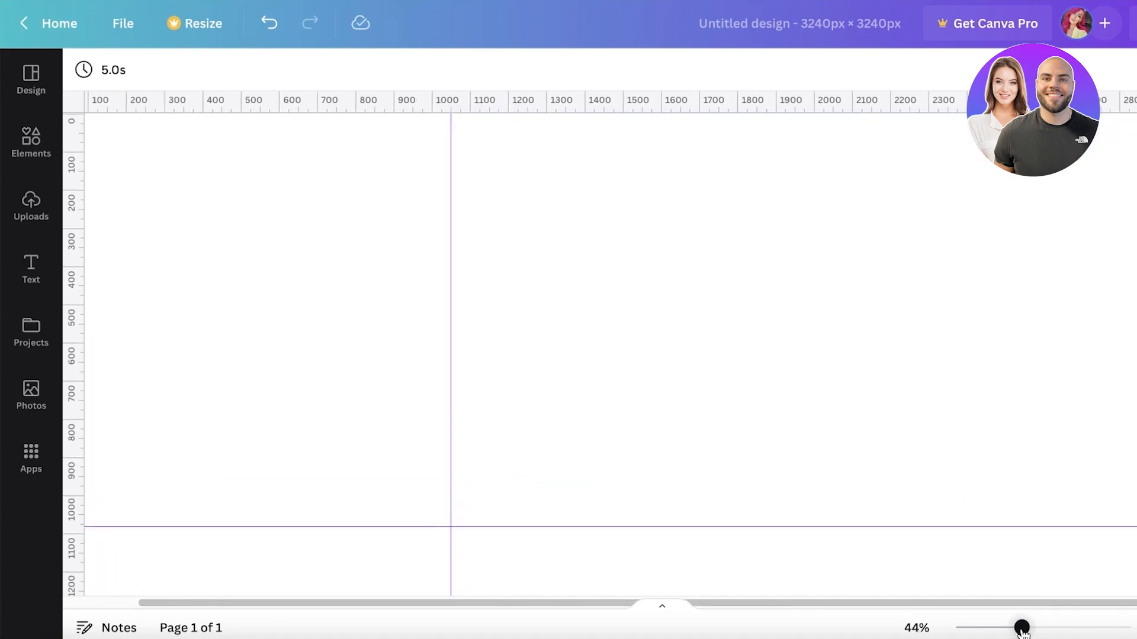
{"action": "left_click_drag", "start_coordinate": [450, 384], "coordinate": [475, 384]}
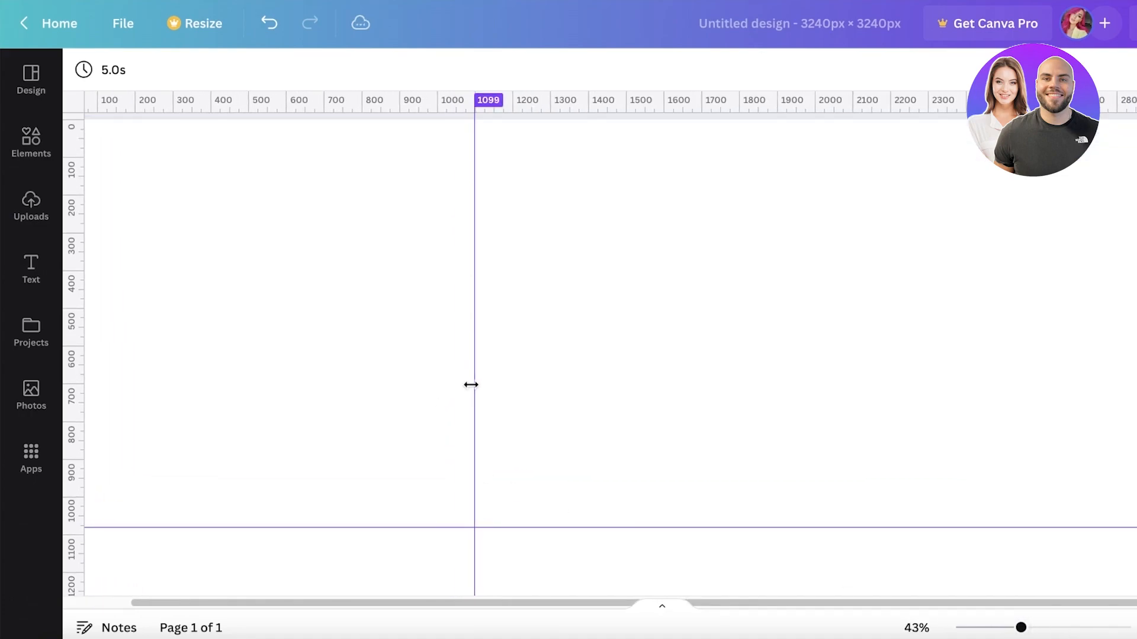
{"action": "left_click_drag", "start_coordinate": [476, 385], "coordinate": [467, 384]}
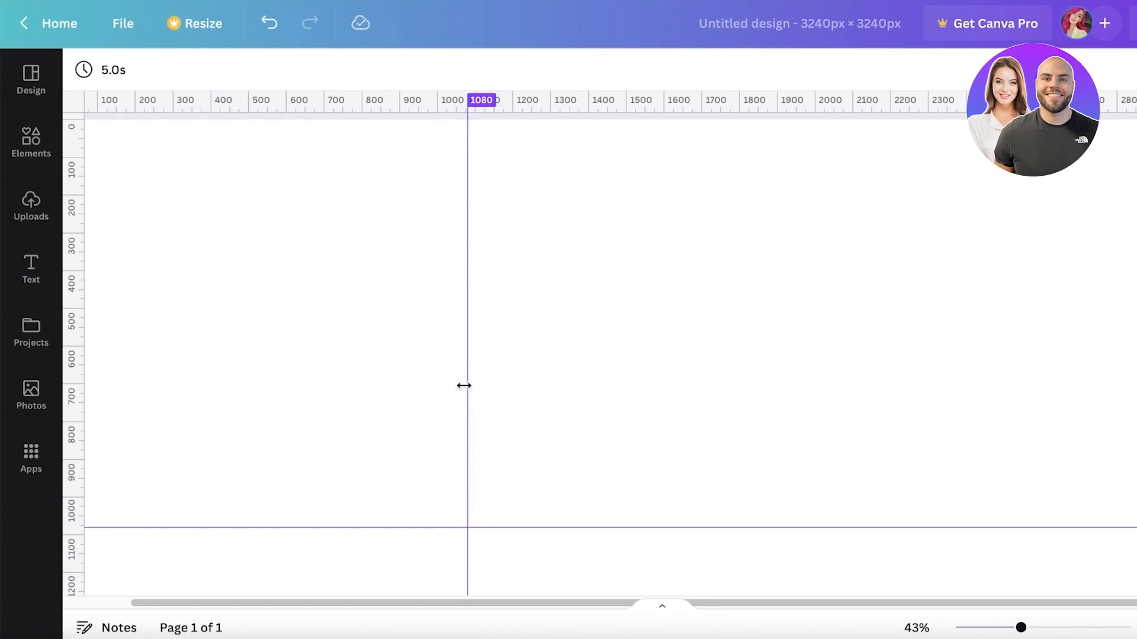
{"action": "scroll", "scroll_direction": "down", "scroll_amount": 3}
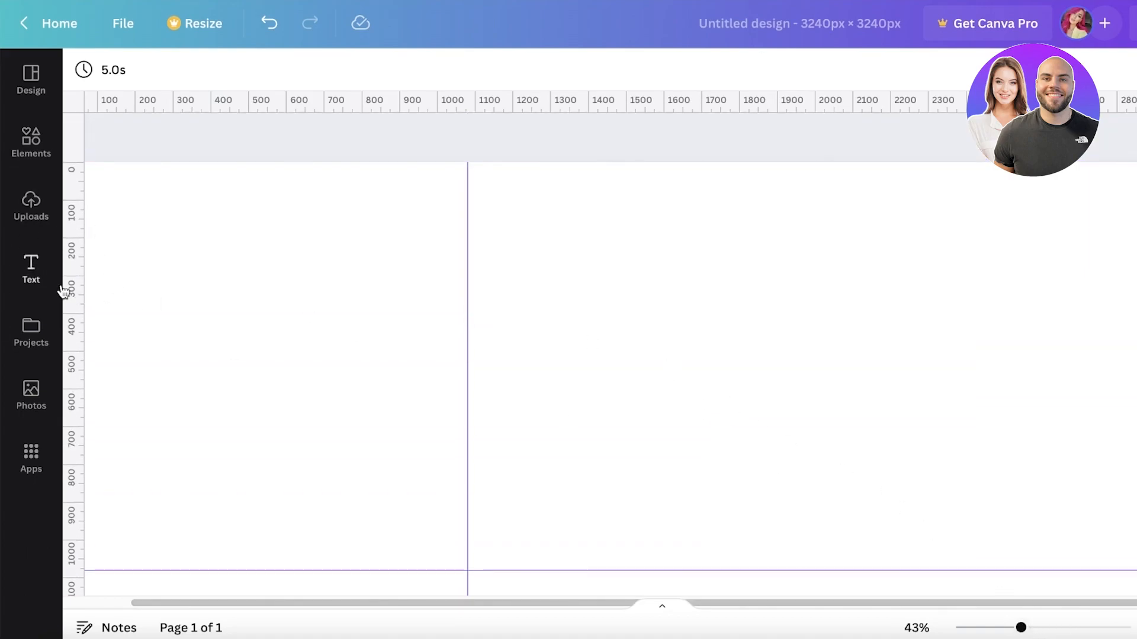
{"action": "scroll", "scroll_direction": "down", "scroll_amount": 3}
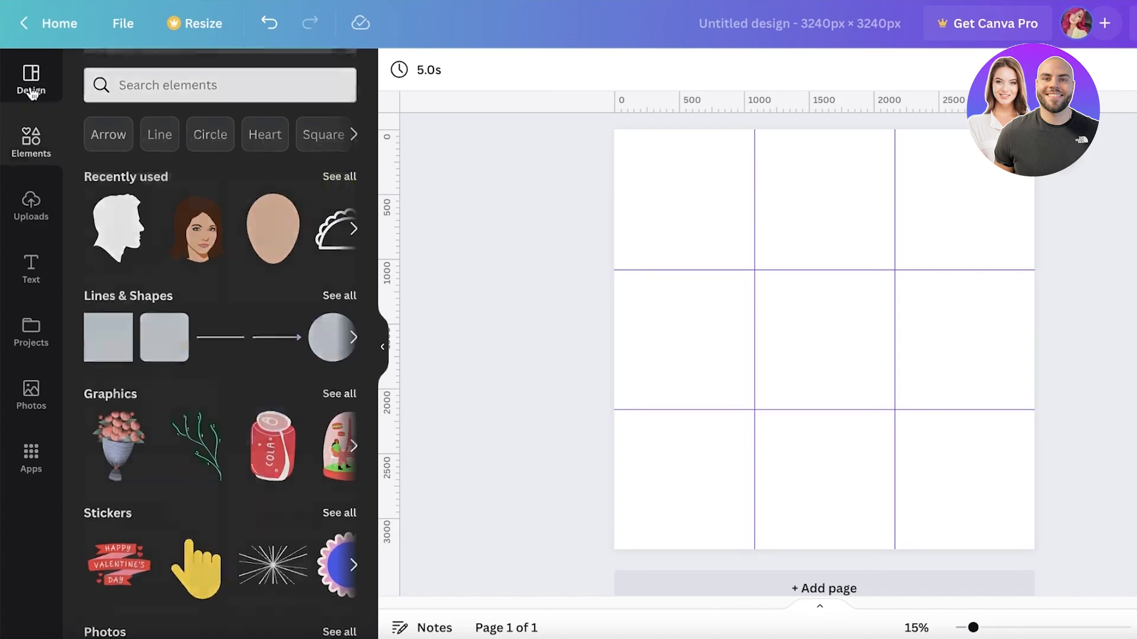
- Search design templates for 'Instagram fashion' Instagram feed layouts
{"action": "left_click", "coordinate": [31, 79]}
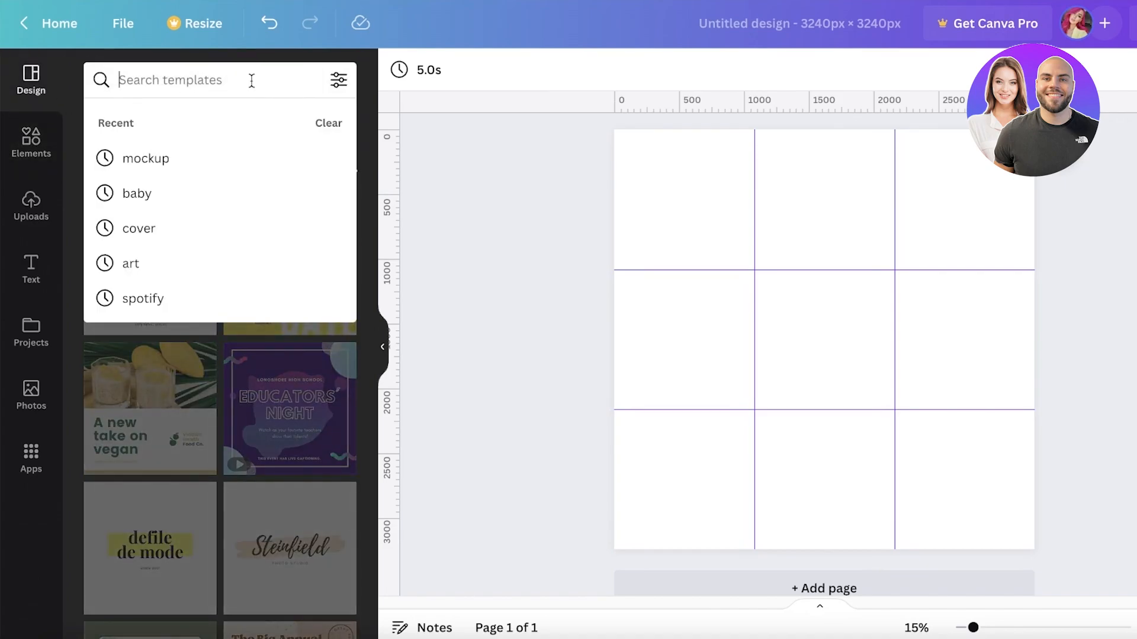
{"action": "type", "text": "instagram"}
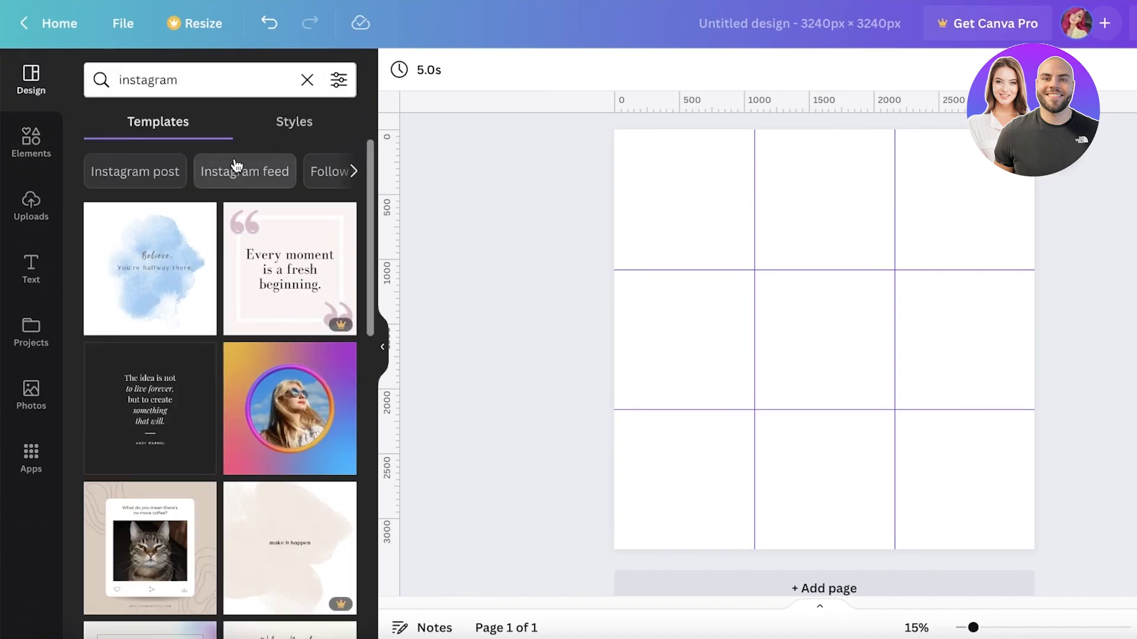
{"action": "left_click", "coordinate": [243, 170]}
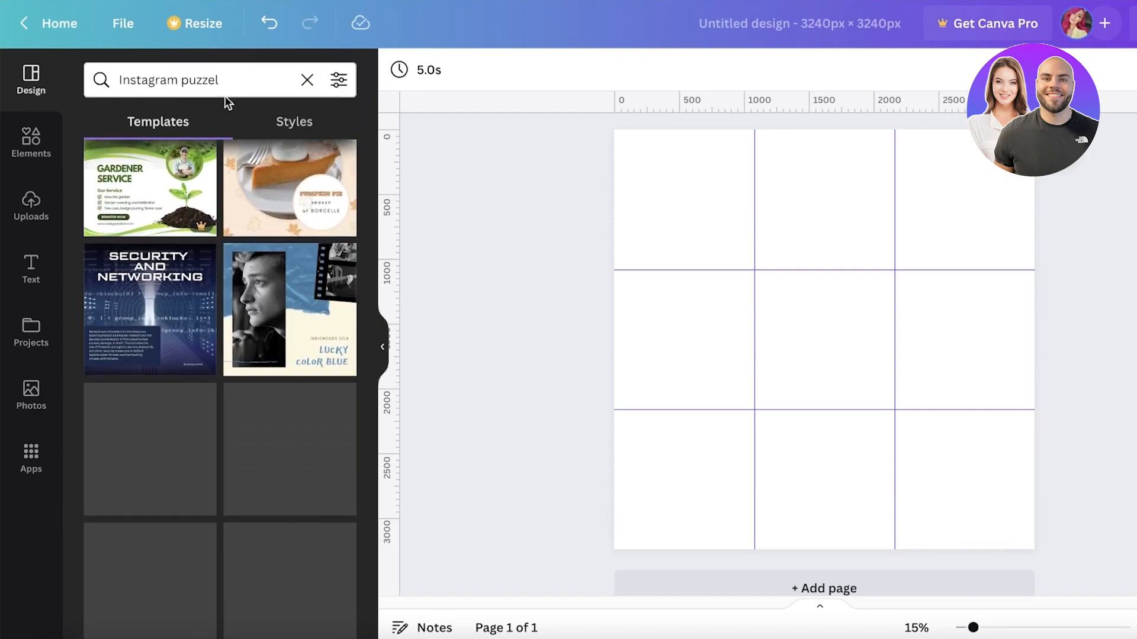
{"action": "type", "text": "Instagram fashion"}
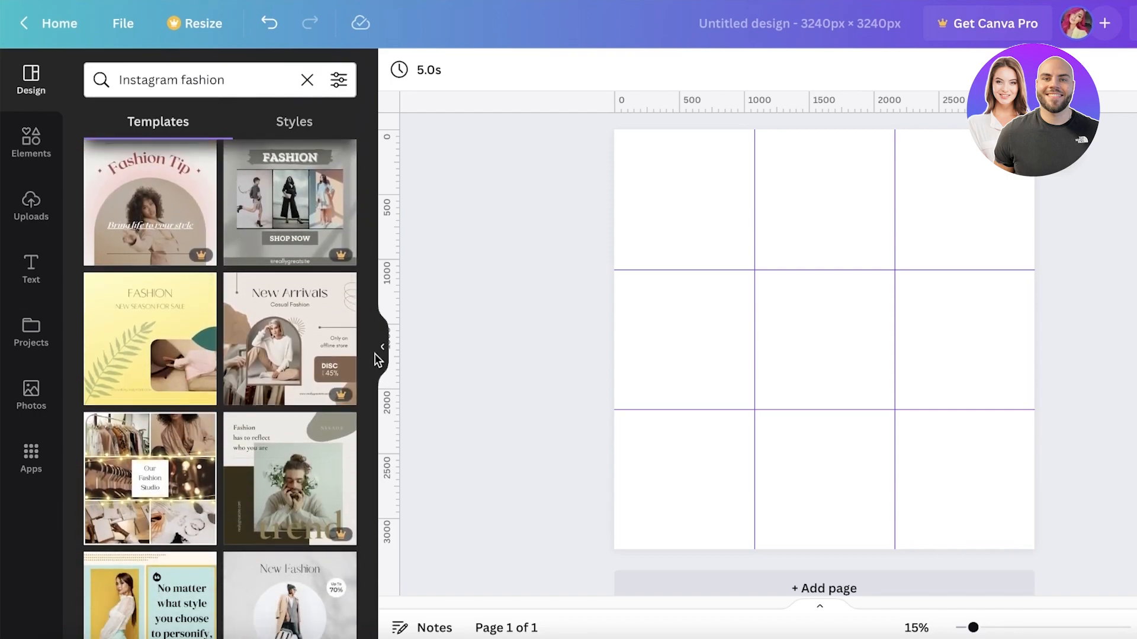
- Apply the Our Fashion Studio collage and select its layout and text box
{"action": "left_click", "coordinate": [150, 478]}
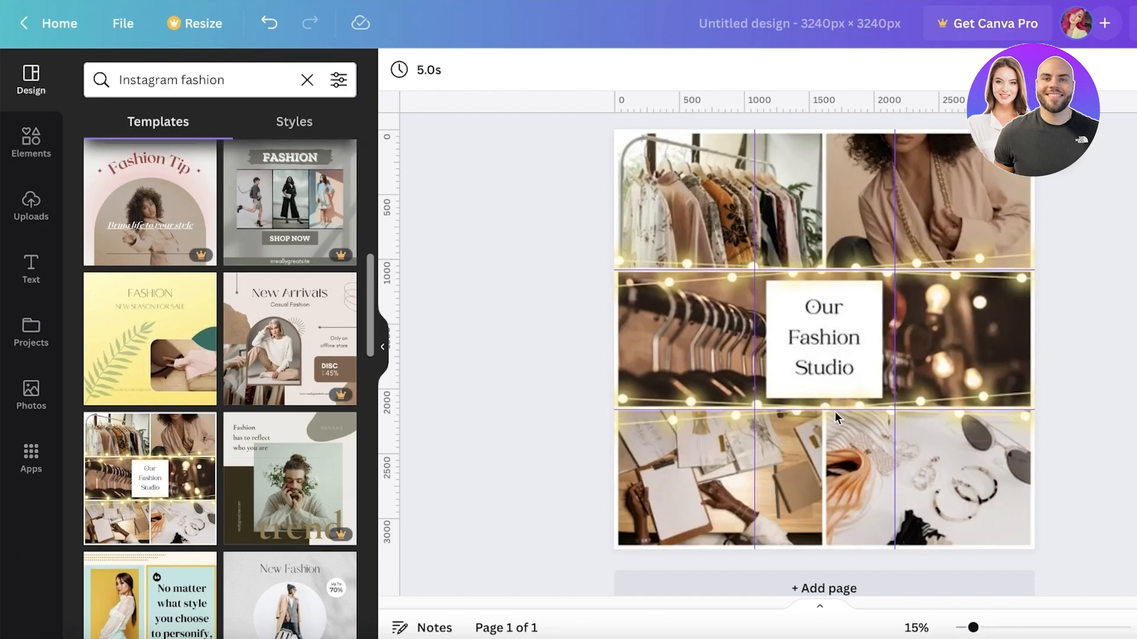
{"action": "mouse_move", "coordinate": [863, 345]}
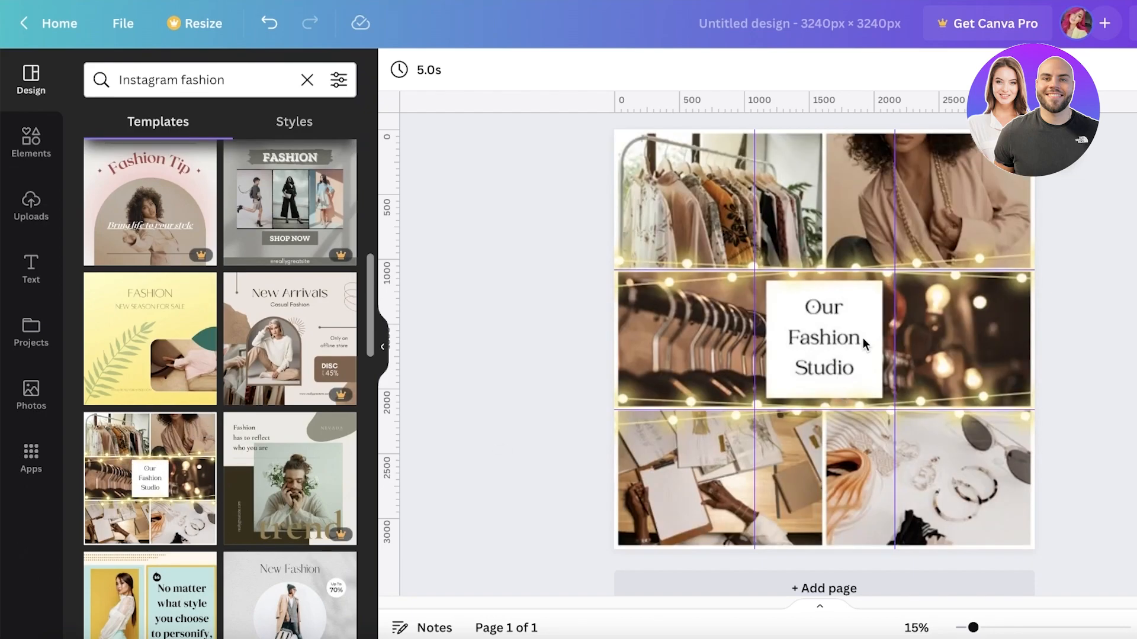
{"action": "left_click", "coordinate": [891, 211]}
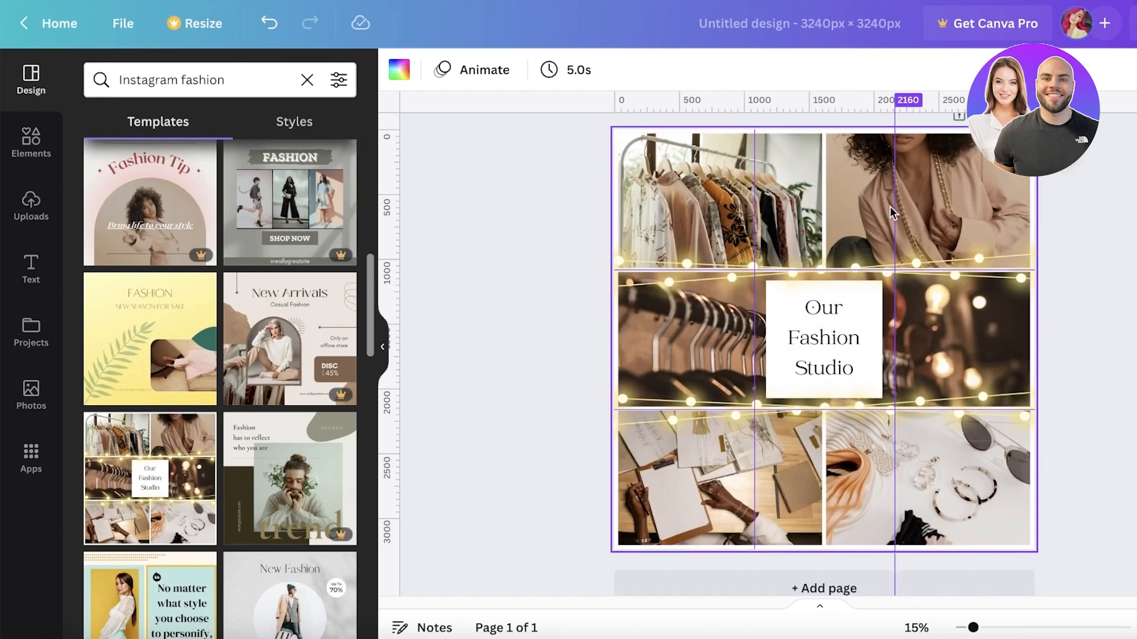
{"action": "left_click", "coordinate": [823, 339]}
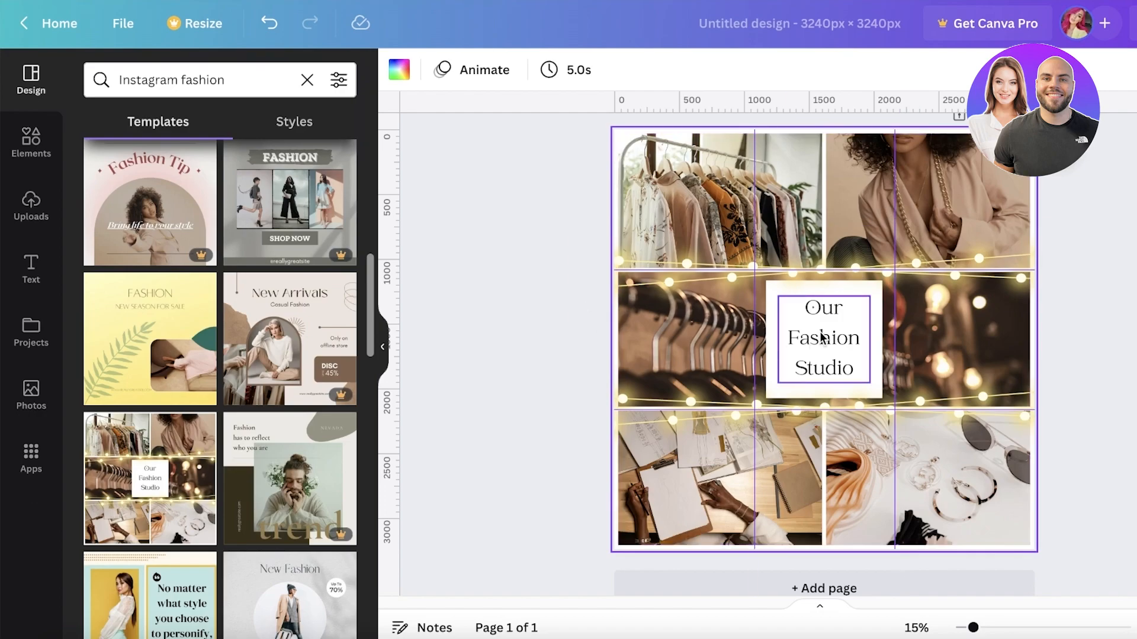
{"action": "mouse_move", "coordinate": [822, 339]}
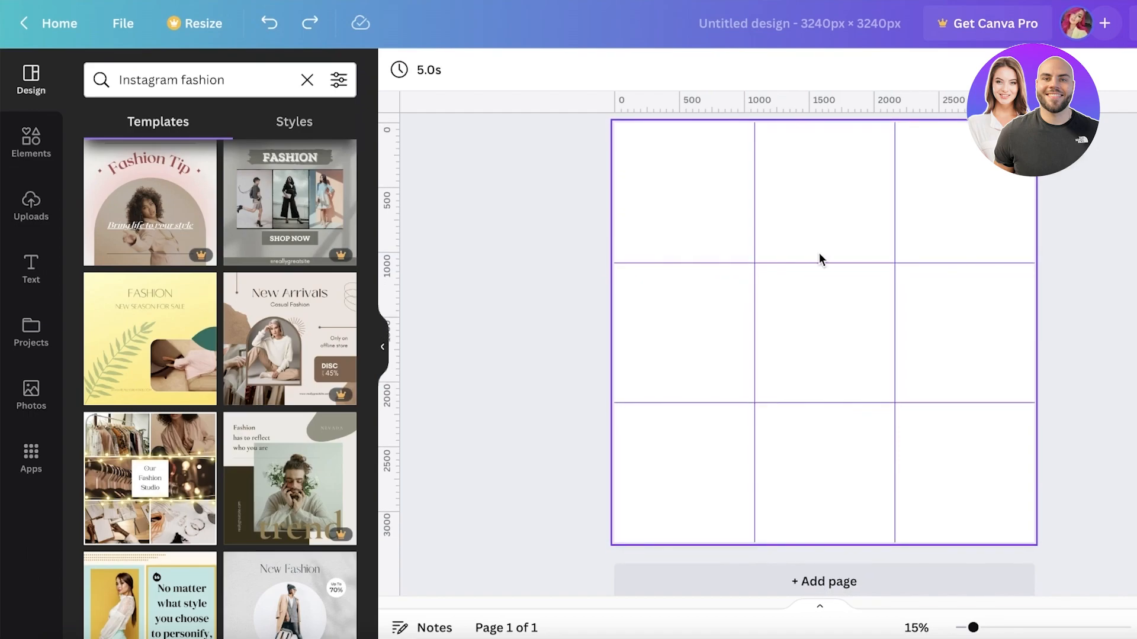
{"action": "mouse_move", "coordinate": [805, 263]}
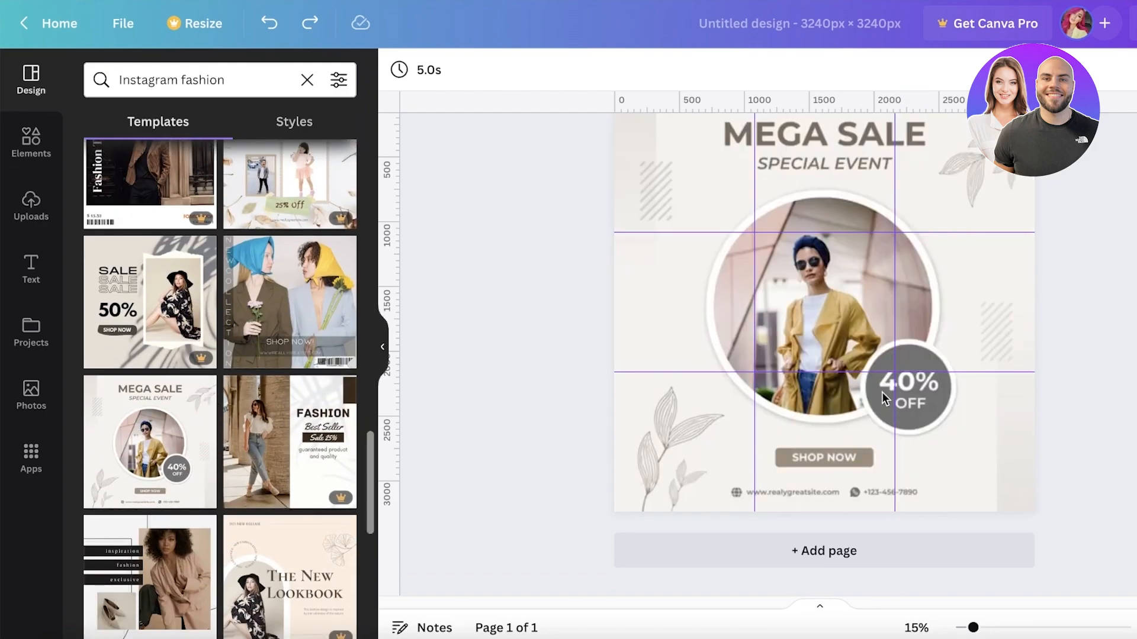
- Place a model photo into the top-left grid square and browse more photos
{"action": "left_click", "coordinate": [824, 205]}
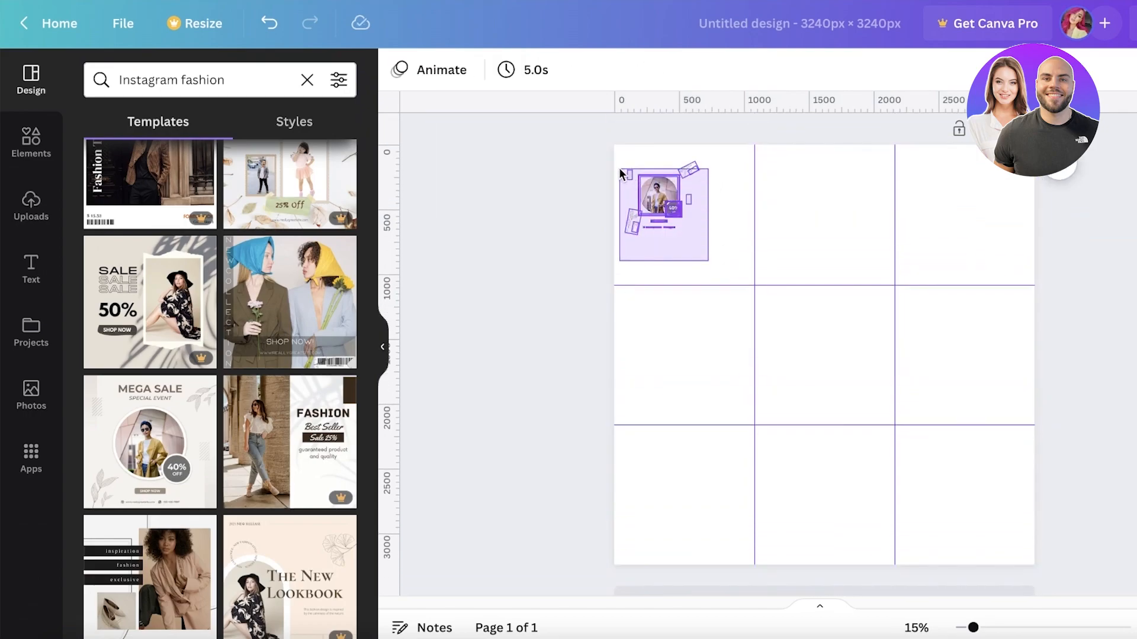
{"action": "left_click_drag", "start_coordinate": [663, 211], "coordinate": [971, 512]}
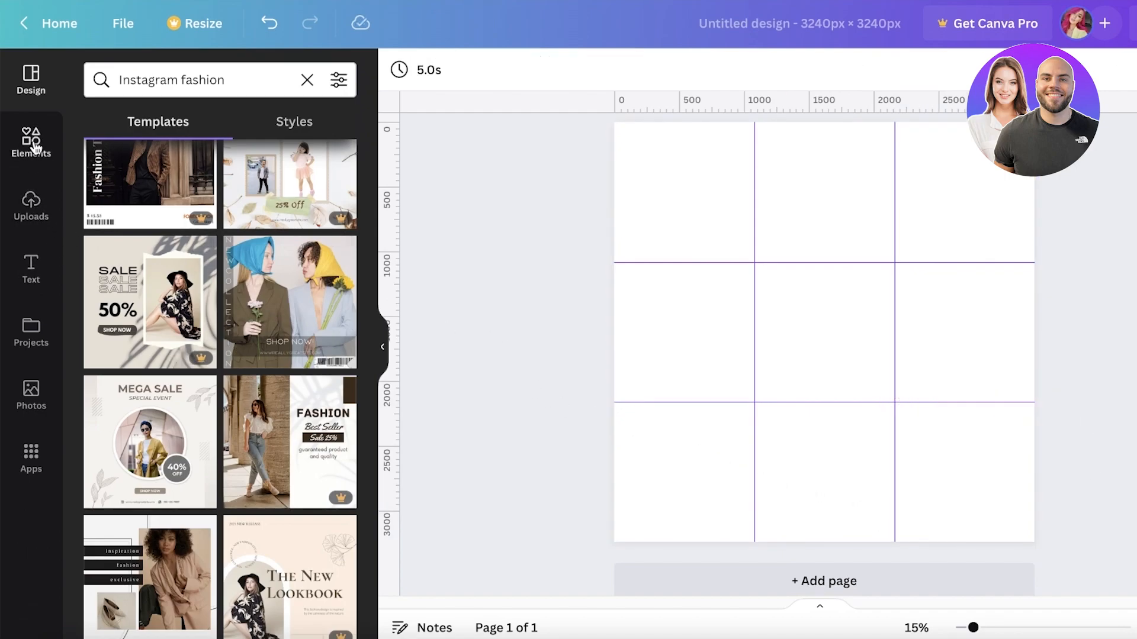
{"action": "scroll", "scroll_direction": "down", "scroll_amount": 3}
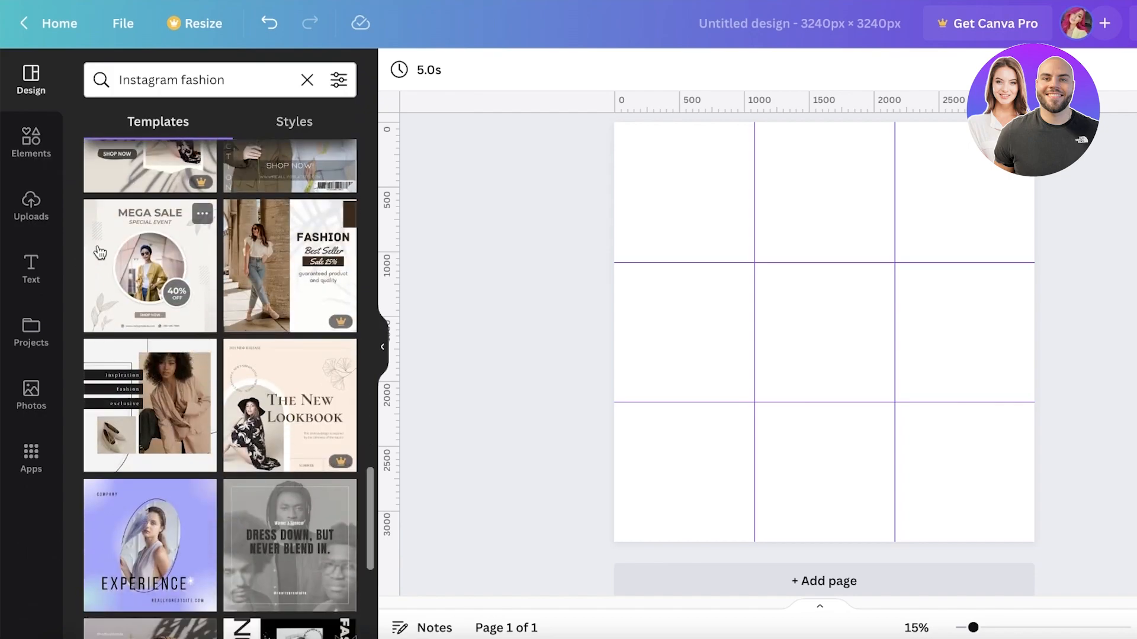
{"action": "left_click", "coordinate": [31, 206]}
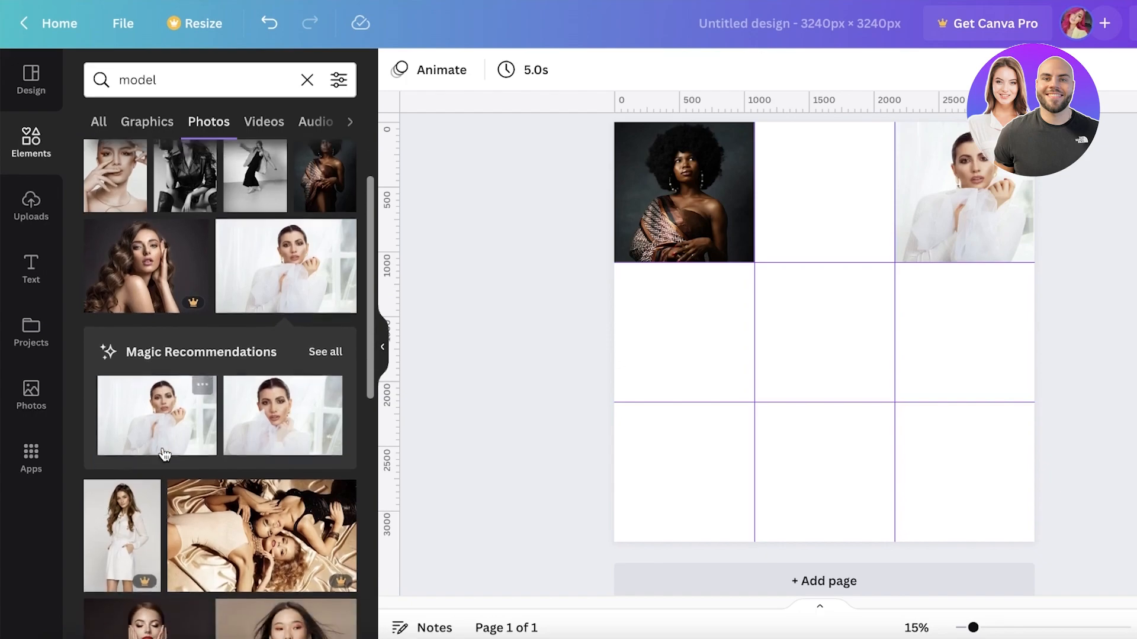
- Shorten the denim-jacket model photo and move it into the bottom-left square
{"action": "scroll", "scroll_direction": "down", "scroll_amount": 3}
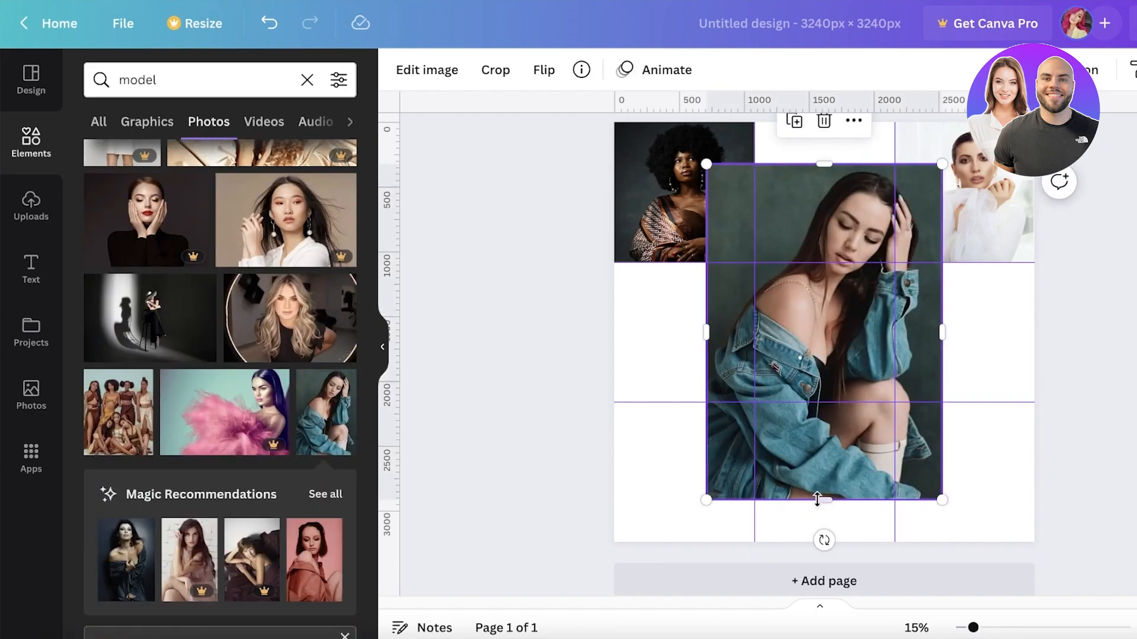
{"action": "left_click_drag", "start_coordinate": [824, 499], "coordinate": [824, 463]}
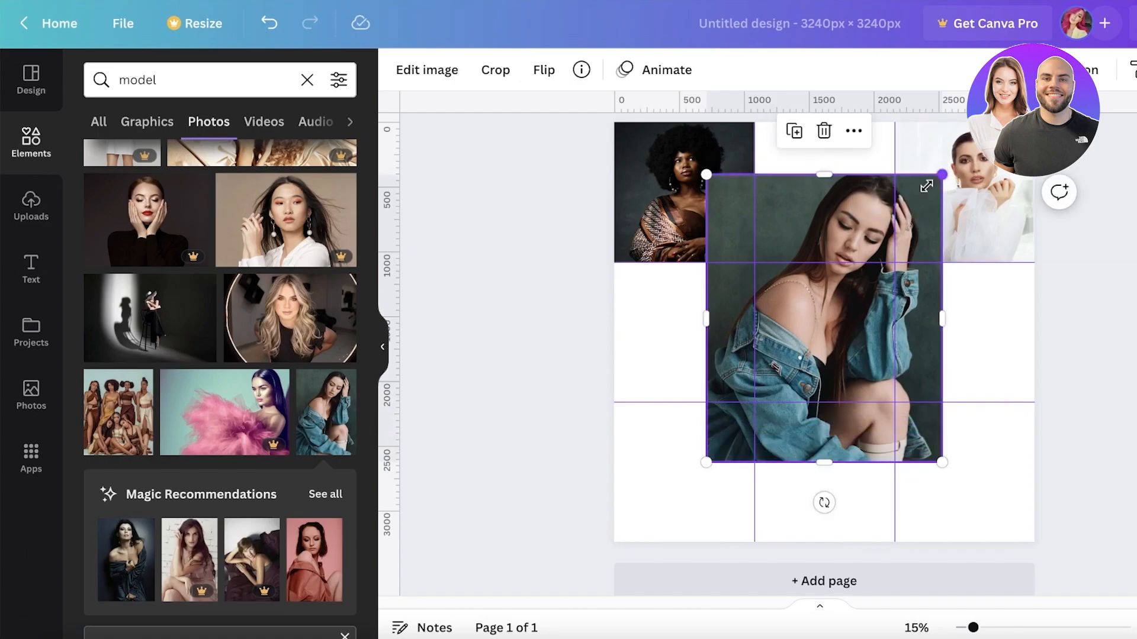
{"action": "left_click_drag", "start_coordinate": [824, 318], "coordinate": [700, 464]}
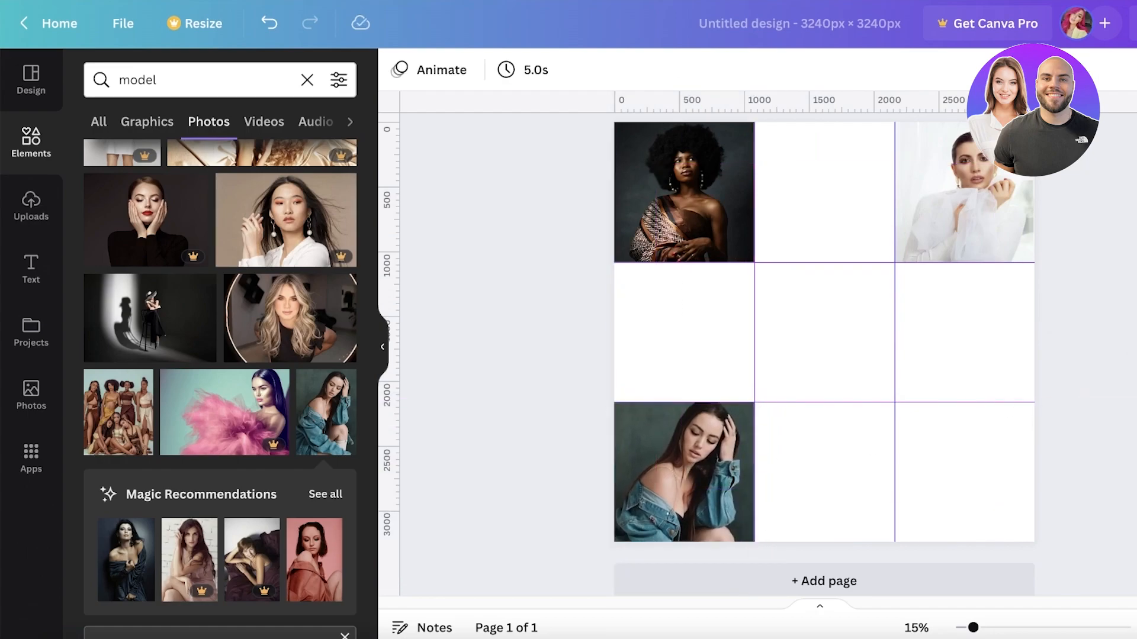
{"action": "scroll", "scroll_direction": "down", "scroll_amount": 3}
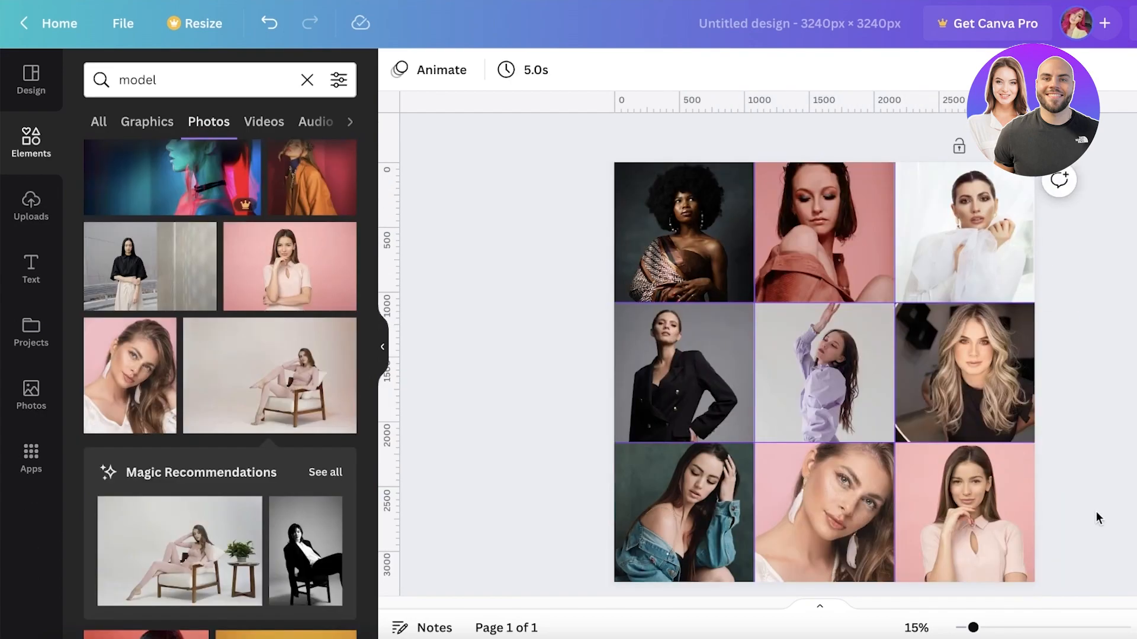
{"action": "mouse_move", "coordinate": [1131, 475]}
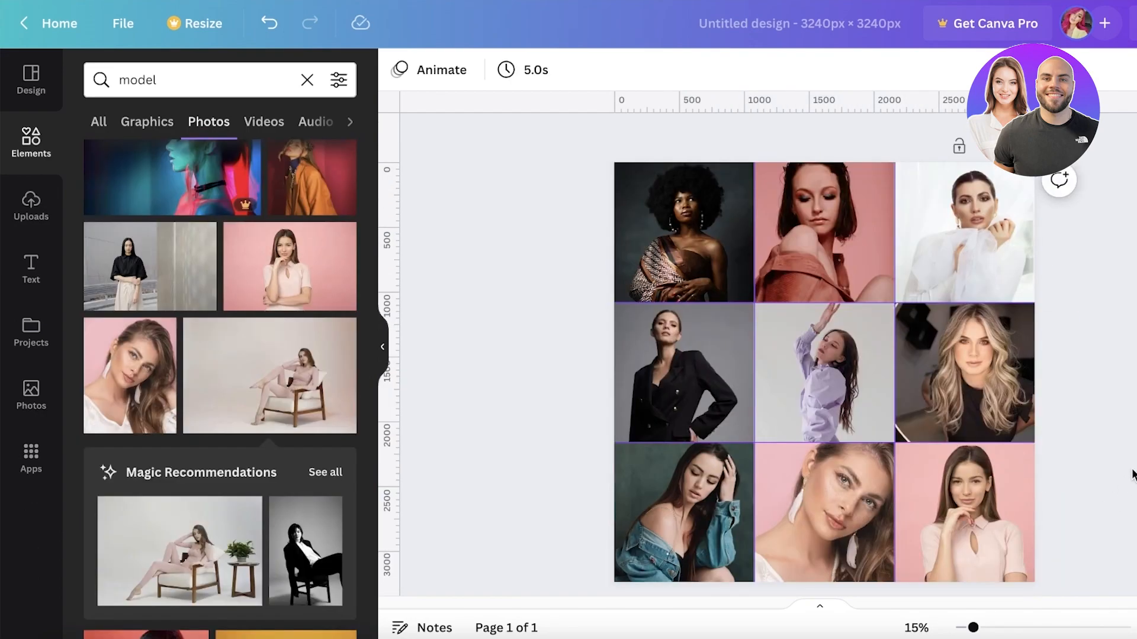
{"action": "mouse_move", "coordinate": [571, 218]}
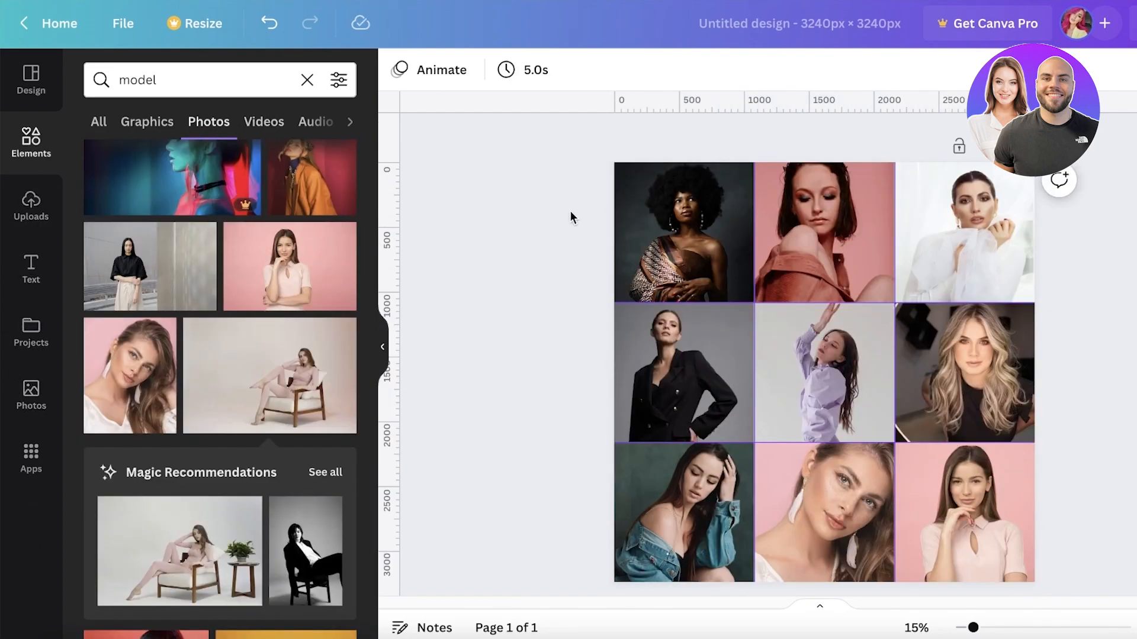
{"action": "mouse_move", "coordinate": [1127, 164]}
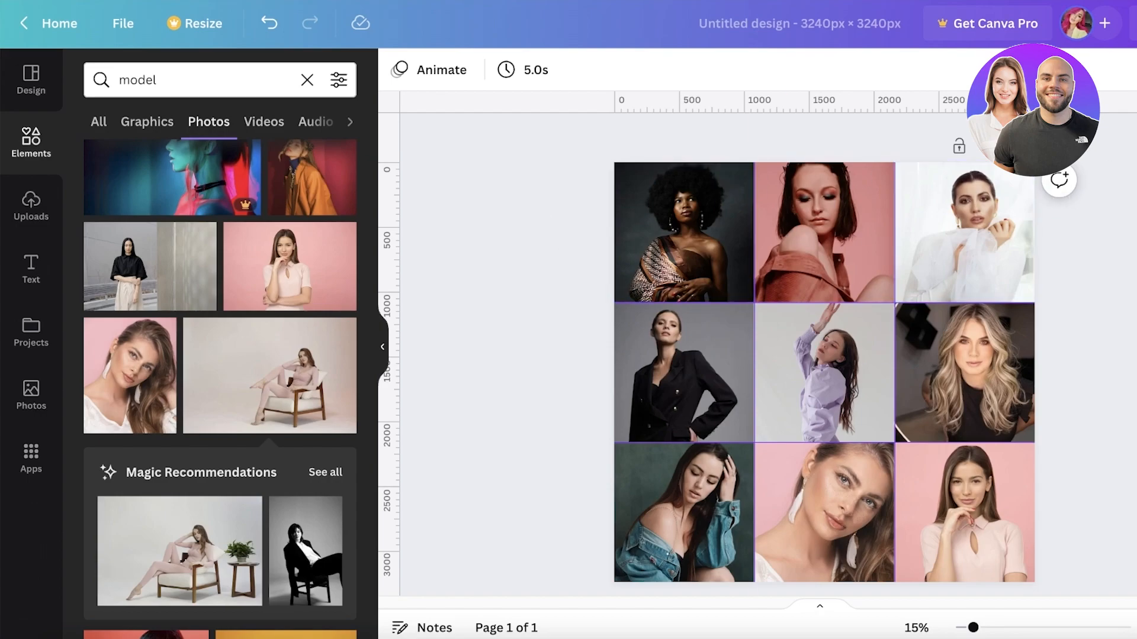
- Browse 'instagram feed' elements, then clear the box for a new elements search
{"action": "left_click", "coordinate": [682, 232]}
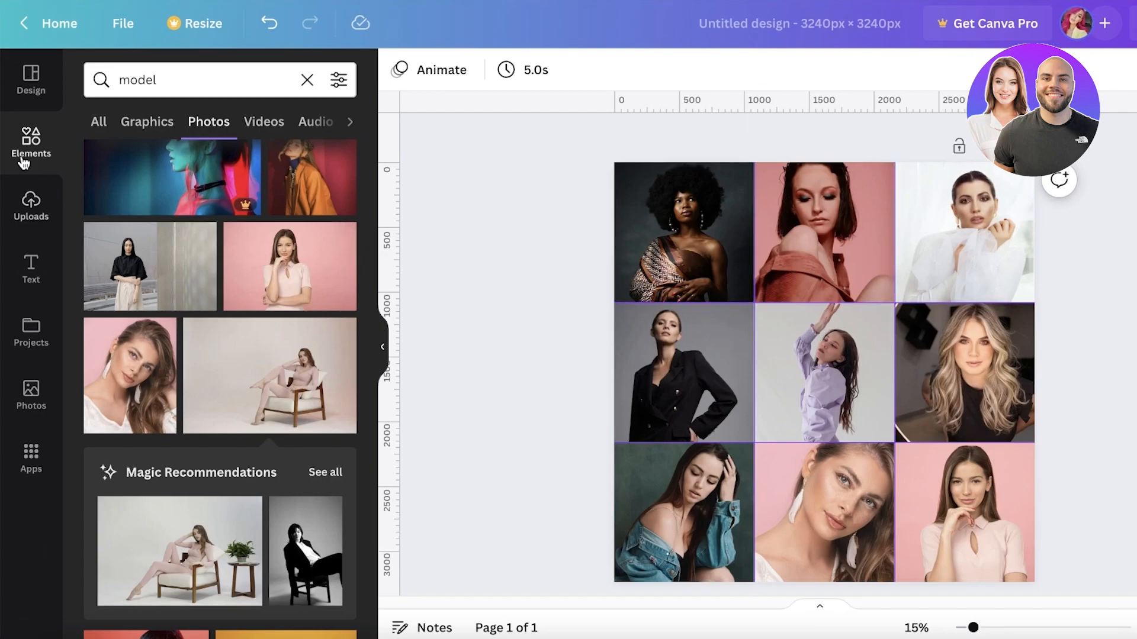
{"action": "left_click", "coordinate": [307, 80]}
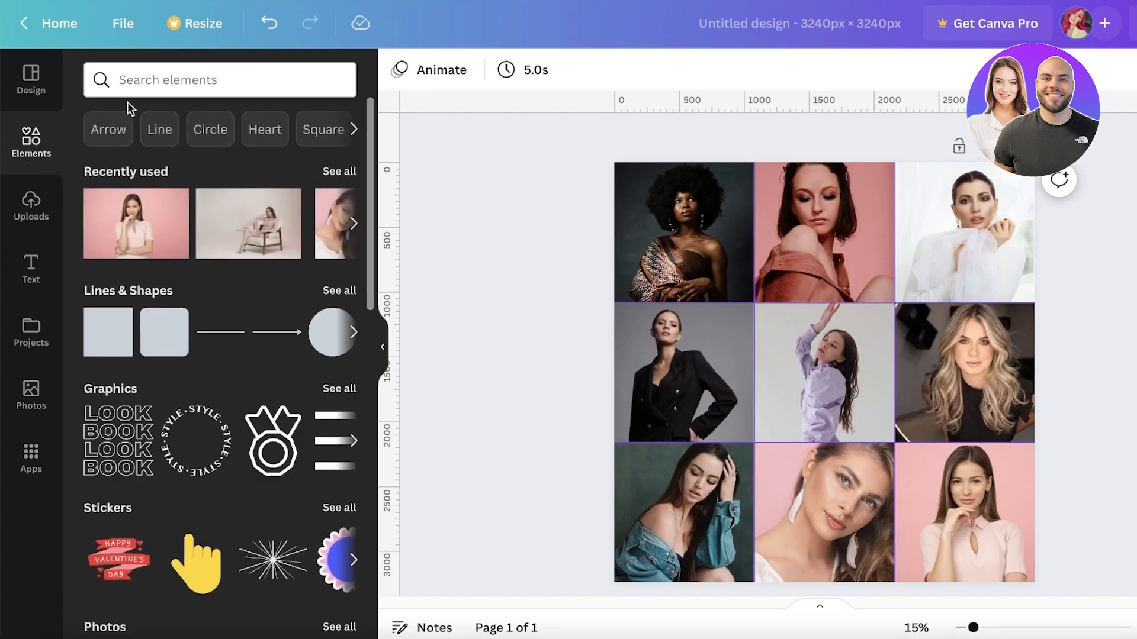
{"action": "type", "text": "instagram feed"}
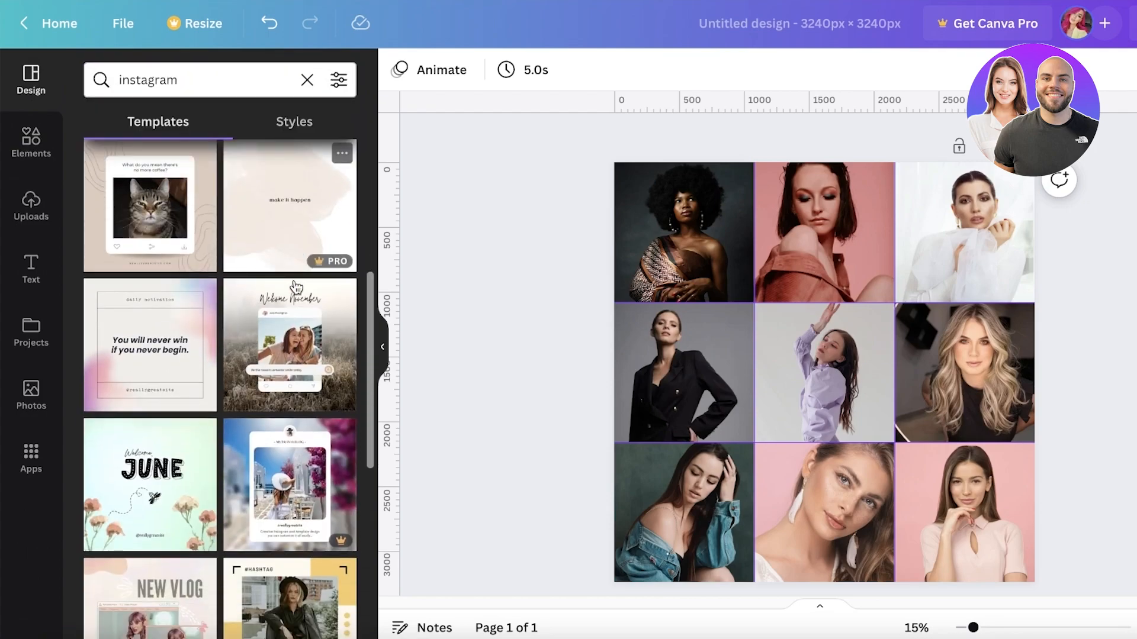
{"action": "scroll", "scroll_direction": "down", "scroll_amount": 3}
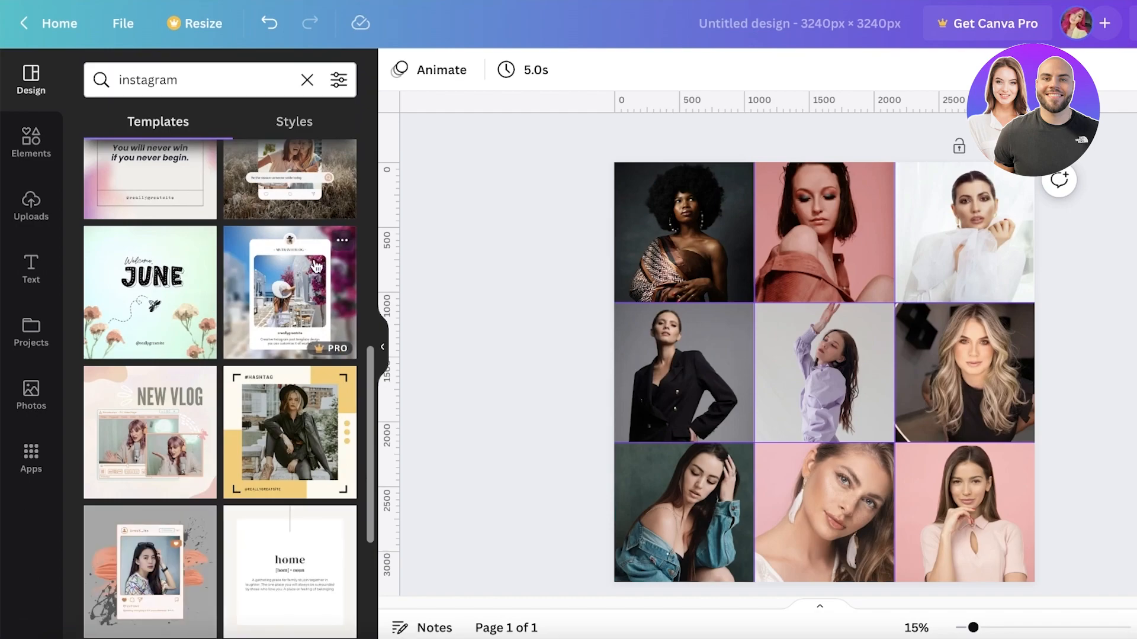
{"action": "left_click", "coordinate": [31, 144]}
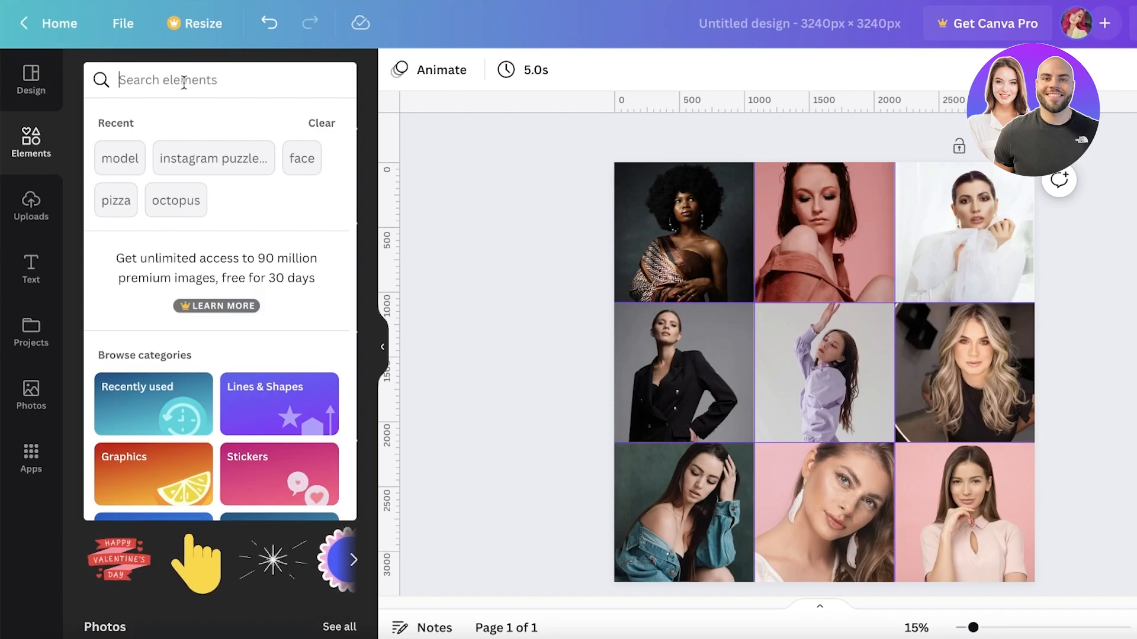
- Search elements for 'bees' graphics and find the dashed-trail bee
{"action": "type", "text": "bees"}
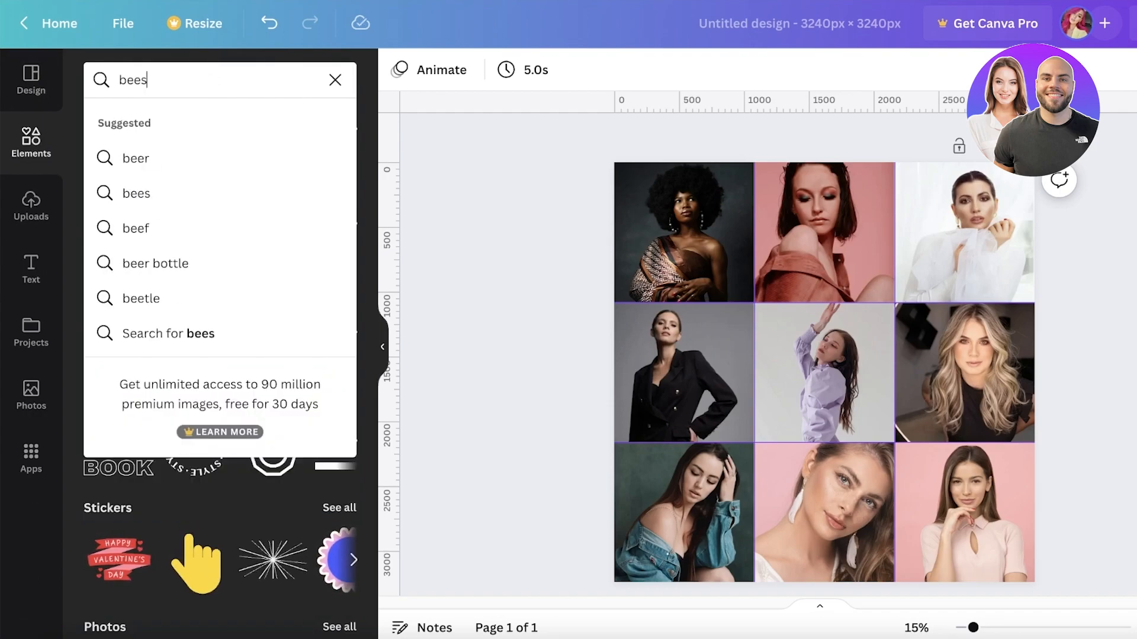
{"action": "key", "text": "Enter"}
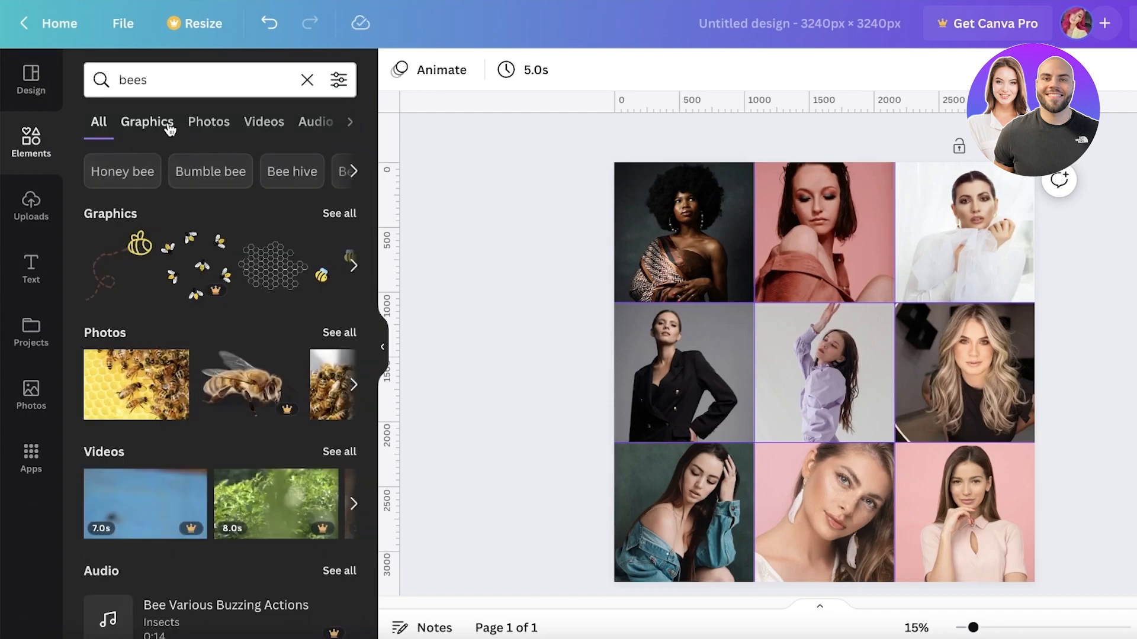
{"action": "left_click", "coordinate": [147, 121]}
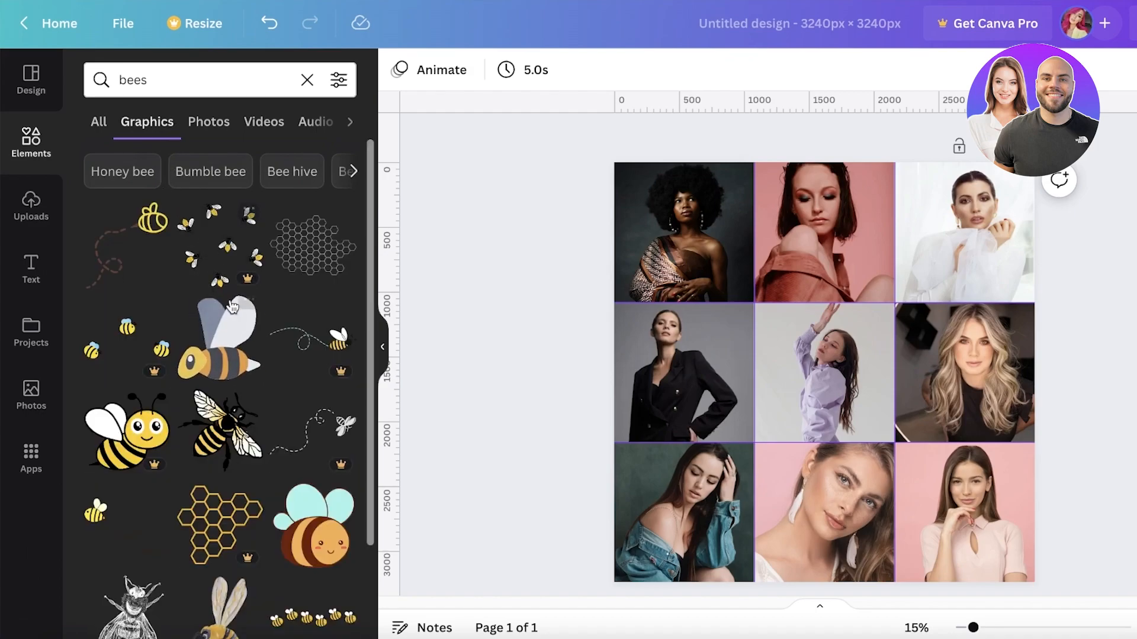
{"action": "scroll", "scroll_direction": "down", "scroll_amount": 3}
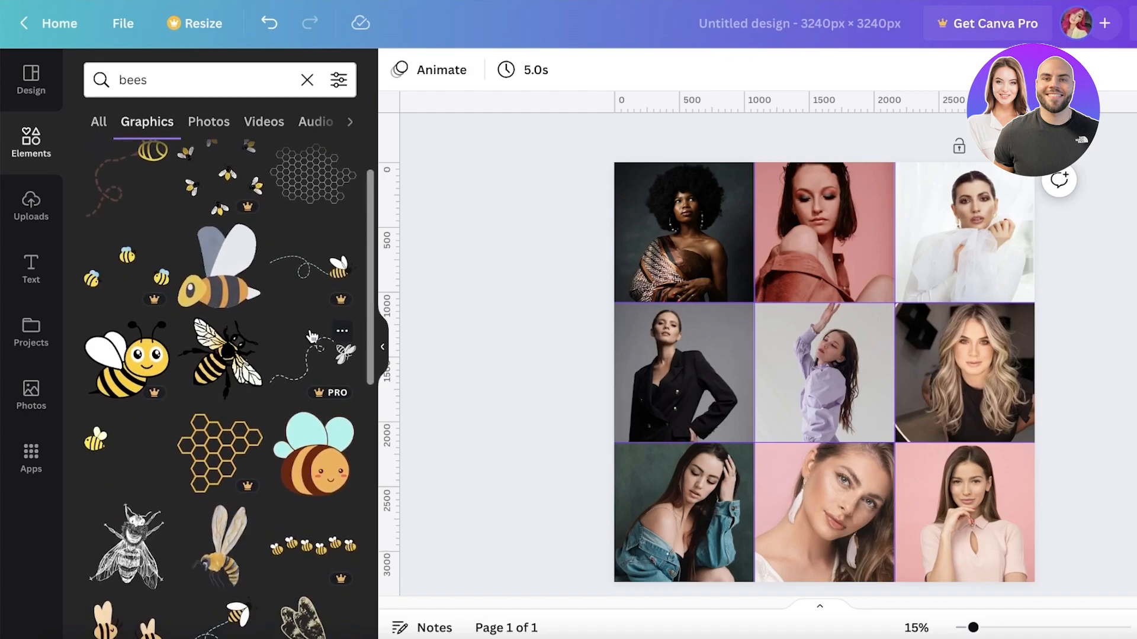
{"action": "scroll", "scroll_direction": "down", "scroll_amount": 3}
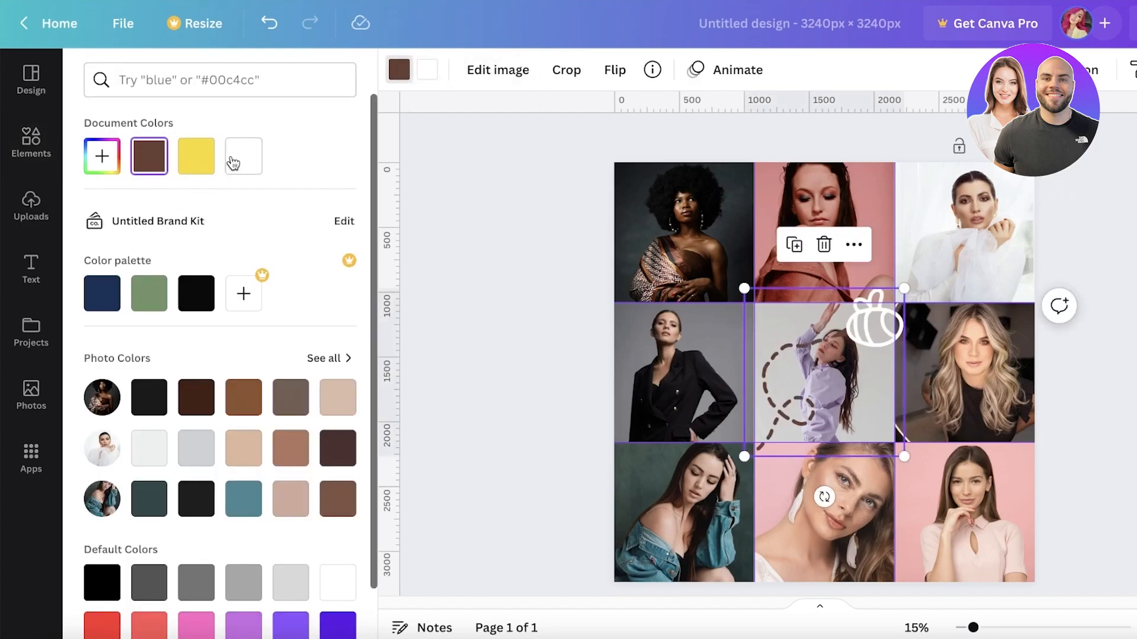
- Shrink, tilt and move the white bee across the top-left and top-middle photos
{"action": "left_click_drag", "start_coordinate": [905, 457], "coordinate": [832, 379]}
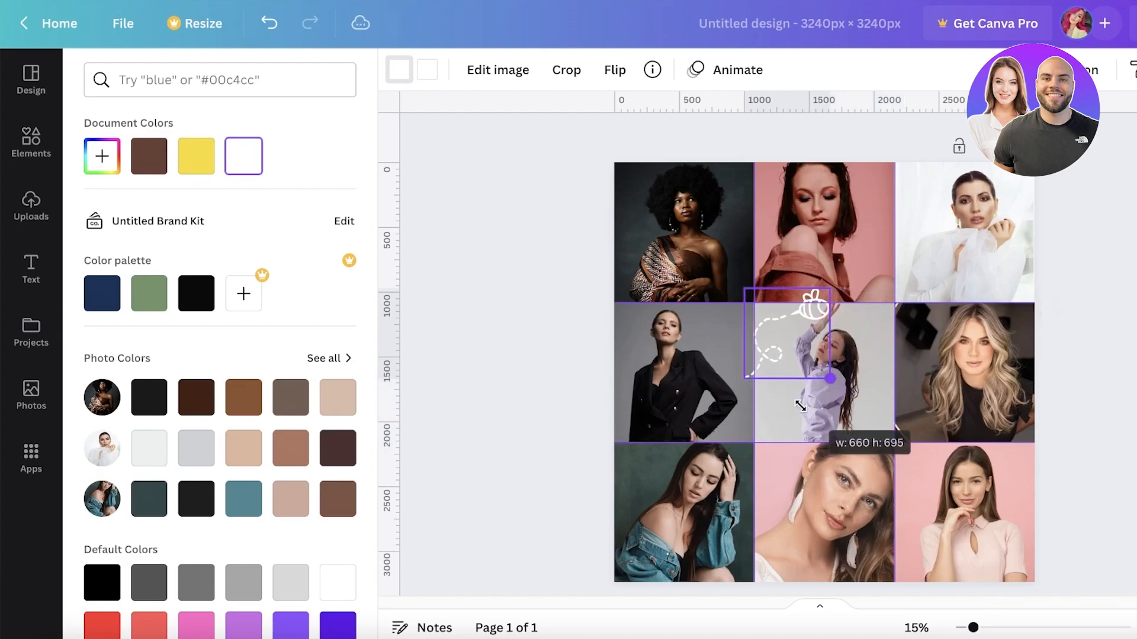
{"action": "left_click_drag", "start_coordinate": [830, 379], "coordinate": [818, 386]}
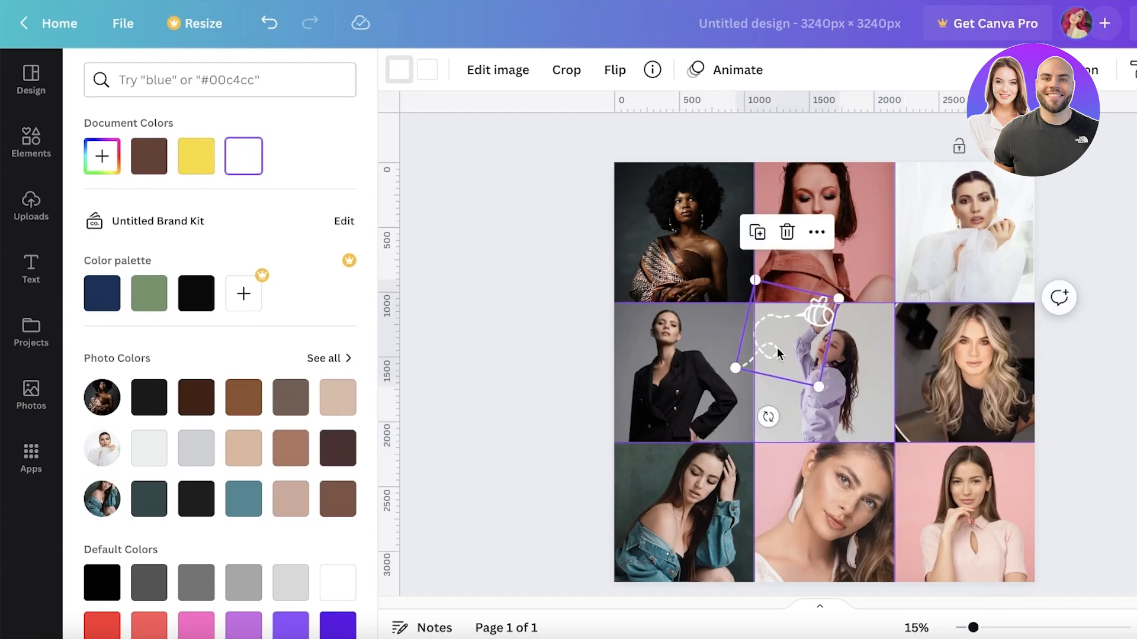
{"action": "left_click_drag", "start_coordinate": [786, 351], "coordinate": [748, 232]}
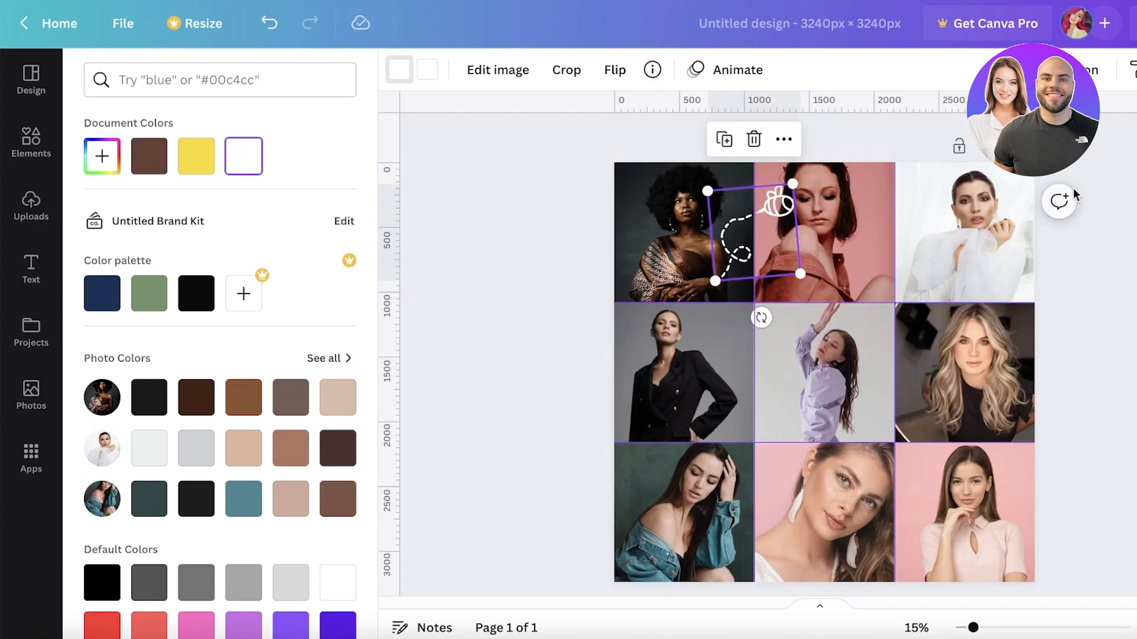
{"action": "type", "text": "bees"}
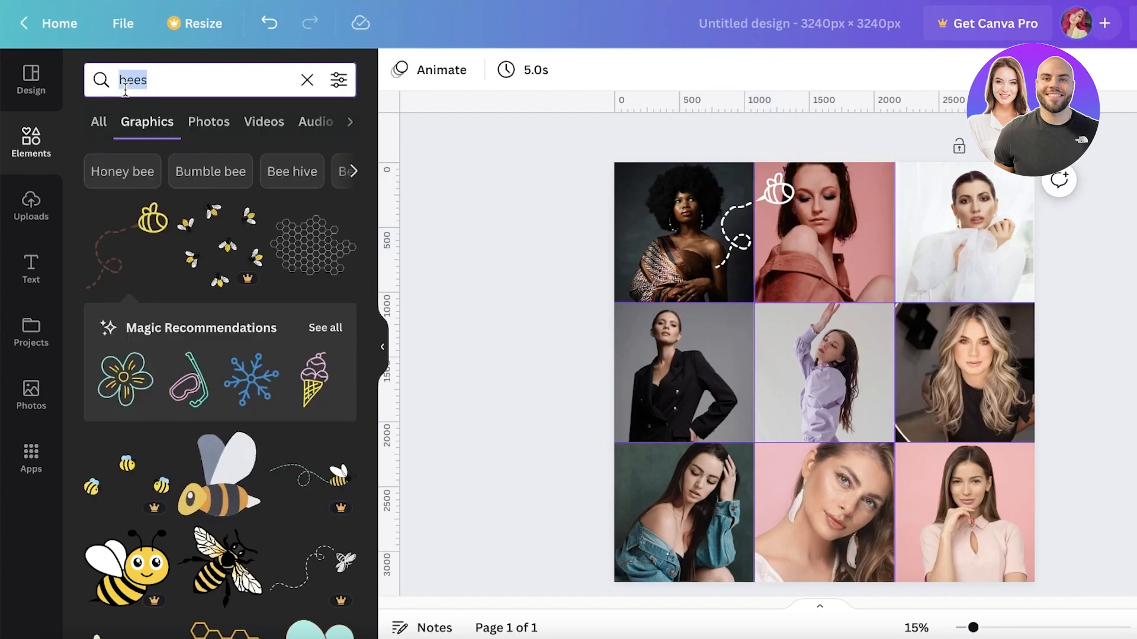
- Add a 'decor' blob graphic, recolour it light pink and leave it on the left grid corner
{"action": "type", "text": "decor"}
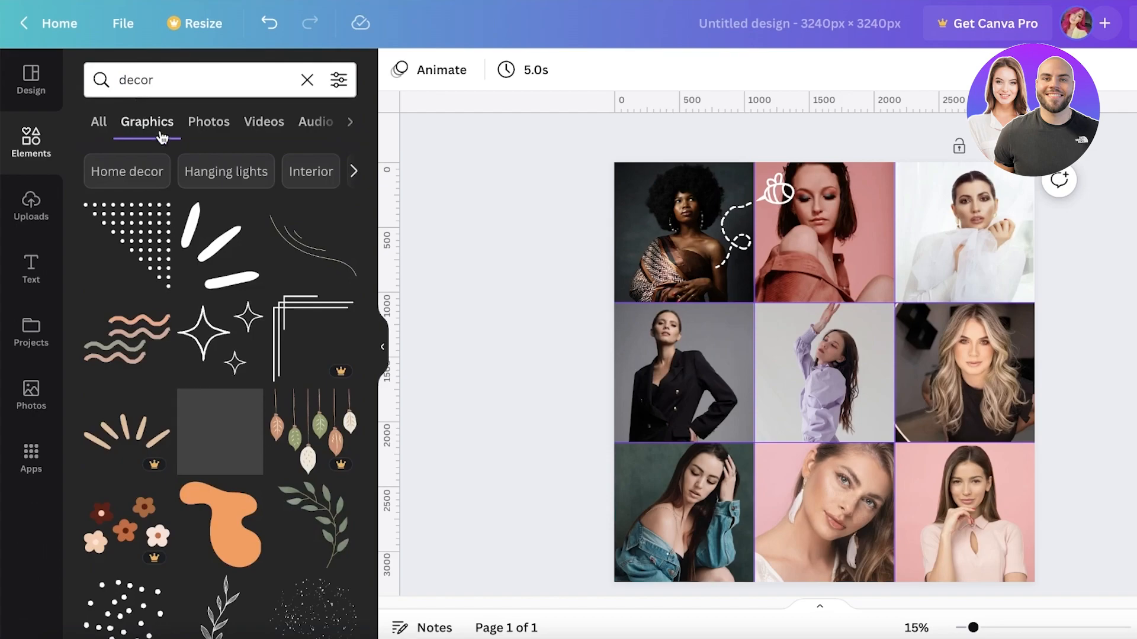
{"action": "left_click", "coordinate": [823, 371]}
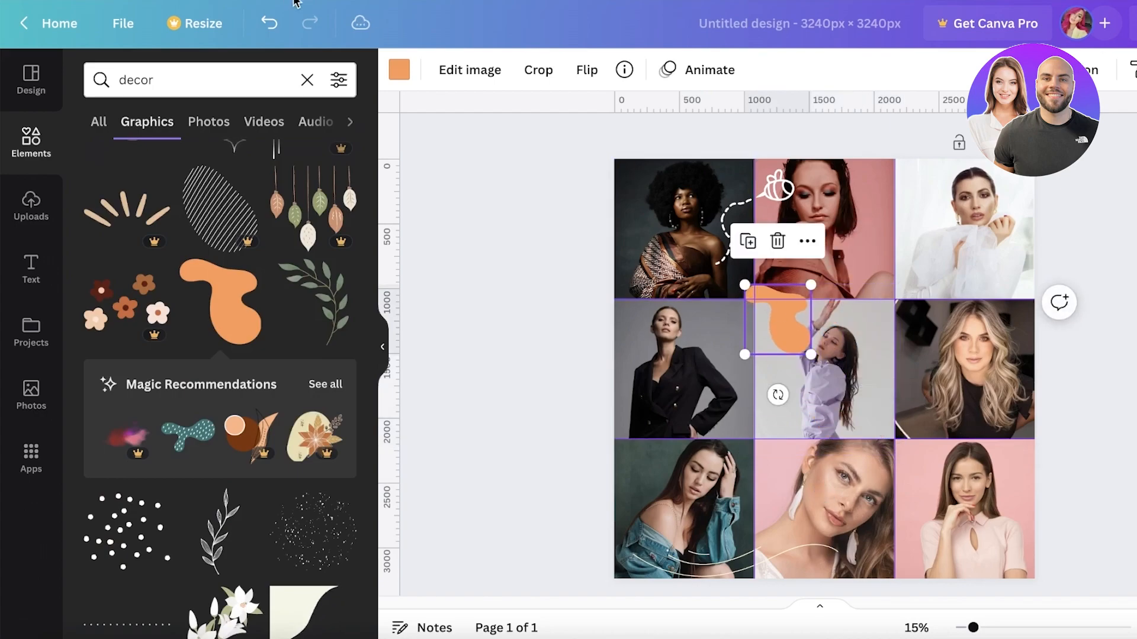
{"action": "left_click", "coordinate": [399, 70]}
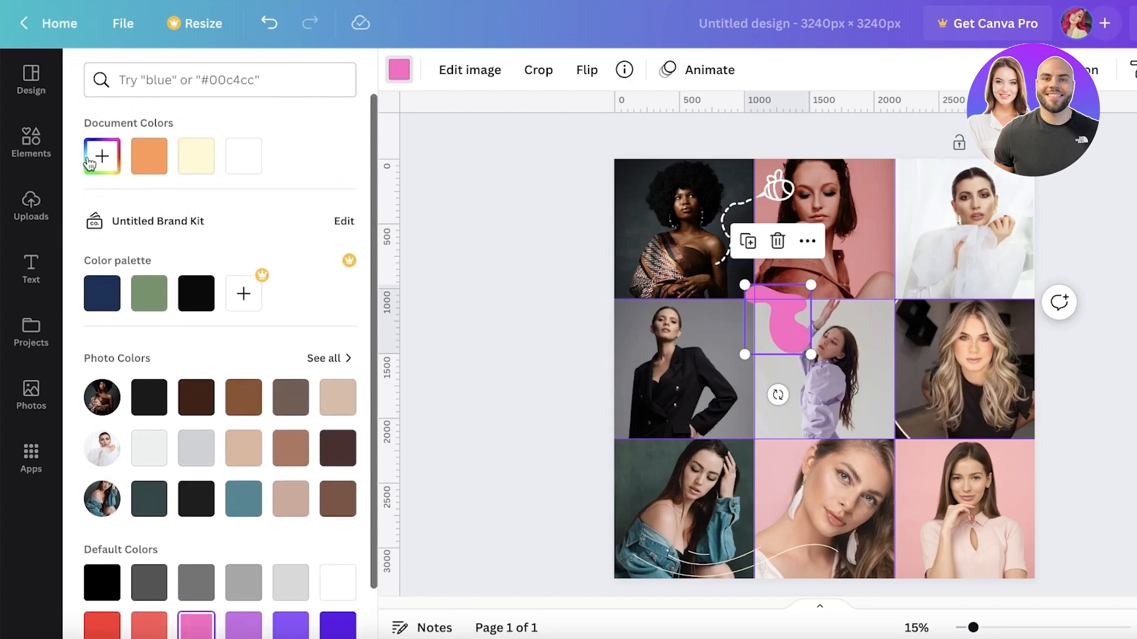
{"action": "left_click", "coordinate": [101, 155]}
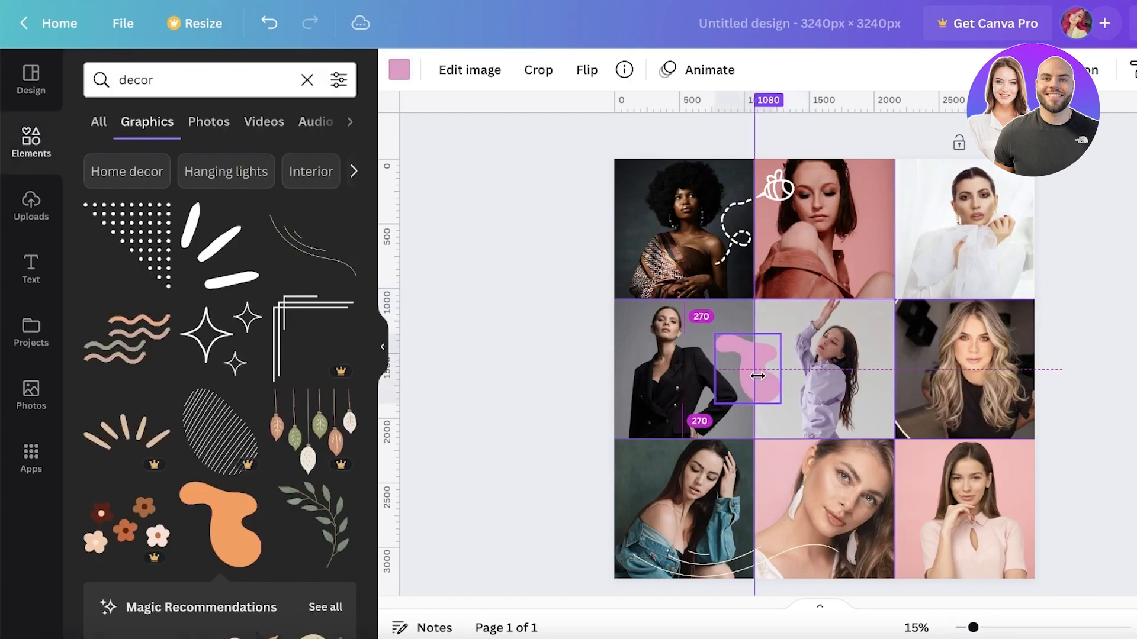
{"action": "left_click", "coordinate": [747, 376]}
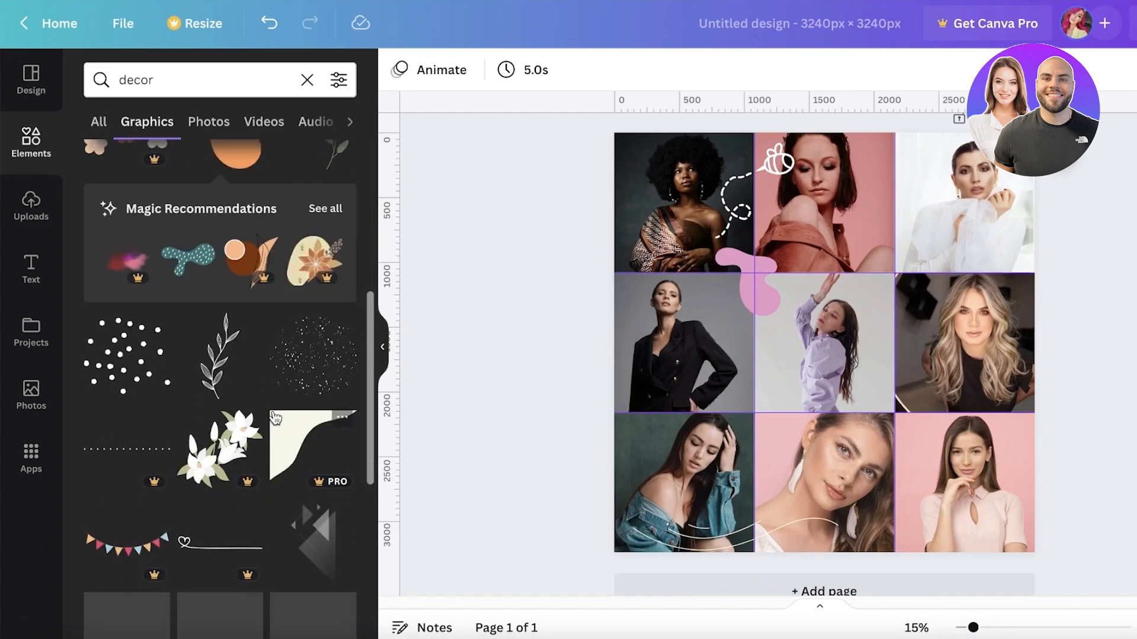
- Place the light blue blob on the right-hand grid corner and shrink it to fit
{"action": "scroll", "scroll_direction": "down", "scroll_amount": 3}
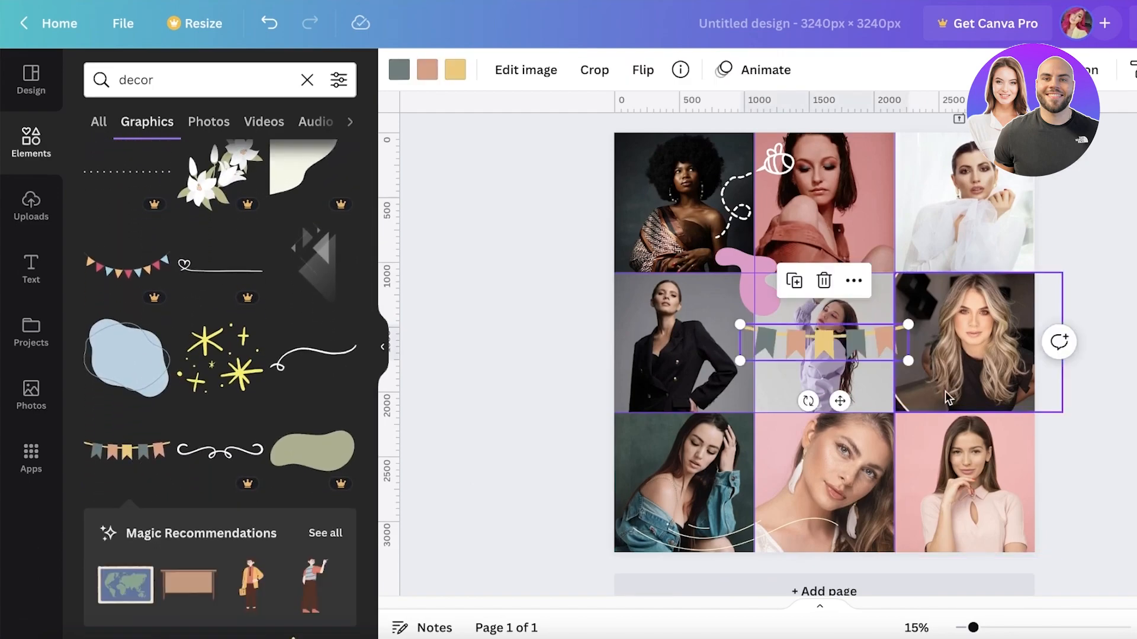
{"action": "left_click_drag", "start_coordinate": [823, 345], "coordinate": [766, 141]}
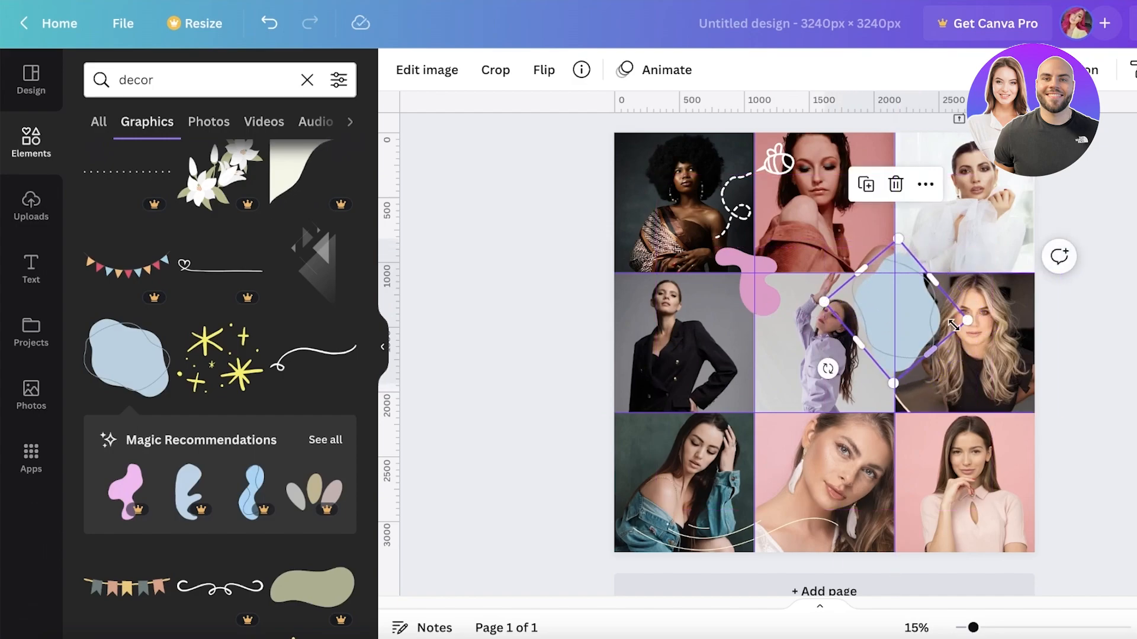
{"action": "left_click_drag", "start_coordinate": [967, 321], "coordinate": [896, 286]}
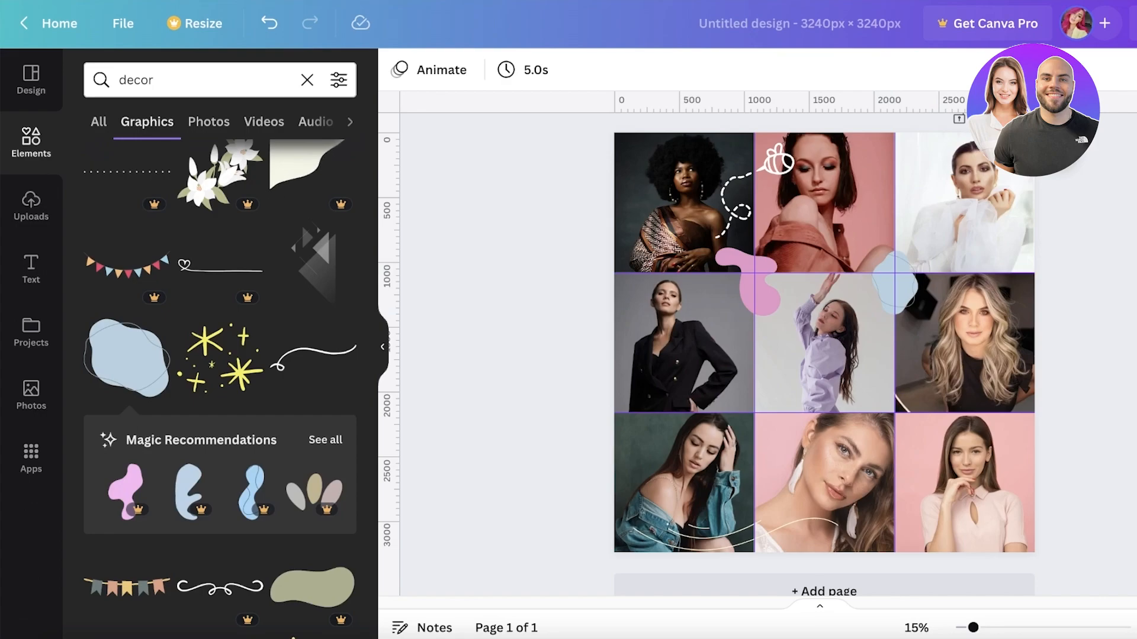
{"action": "left_click", "coordinate": [1089, 23]}
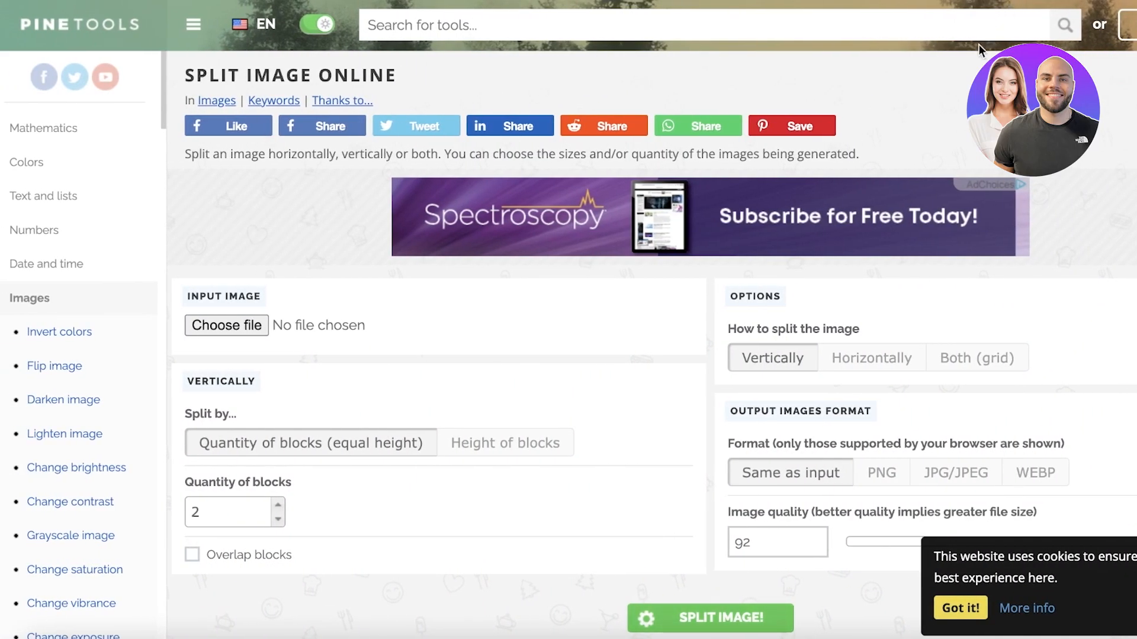
{"action": "mouse_move", "coordinate": [376, 427]}
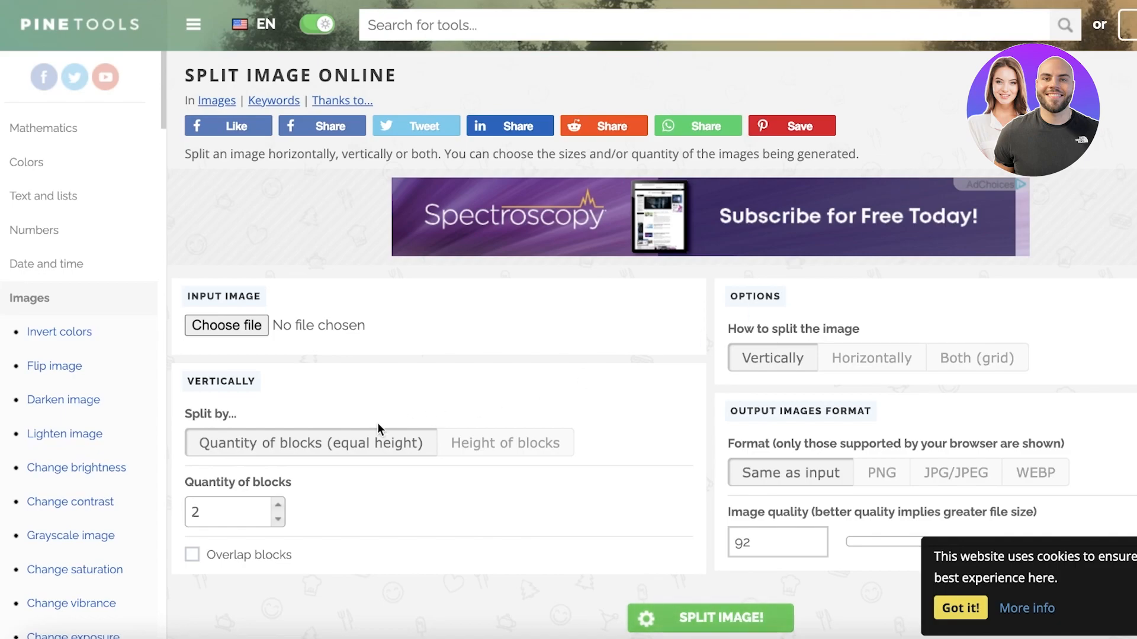
- Load 'Untitled design.png' from Downloads into the PineTools Split Image tool
{"action": "left_click", "coordinate": [226, 324]}
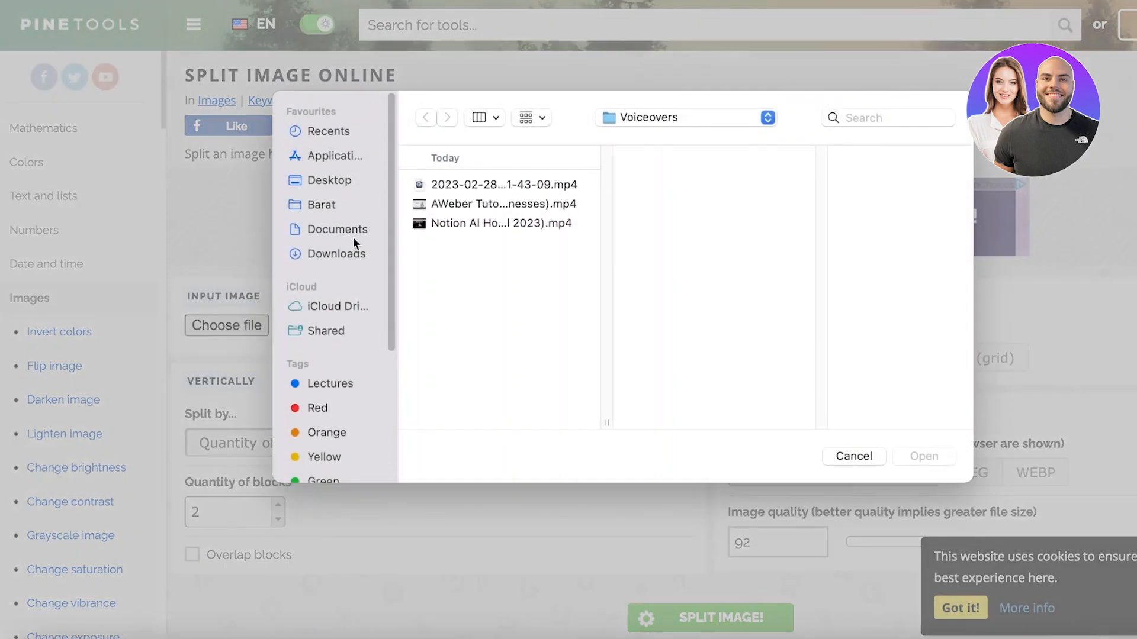
{"action": "left_click", "coordinate": [337, 253]}
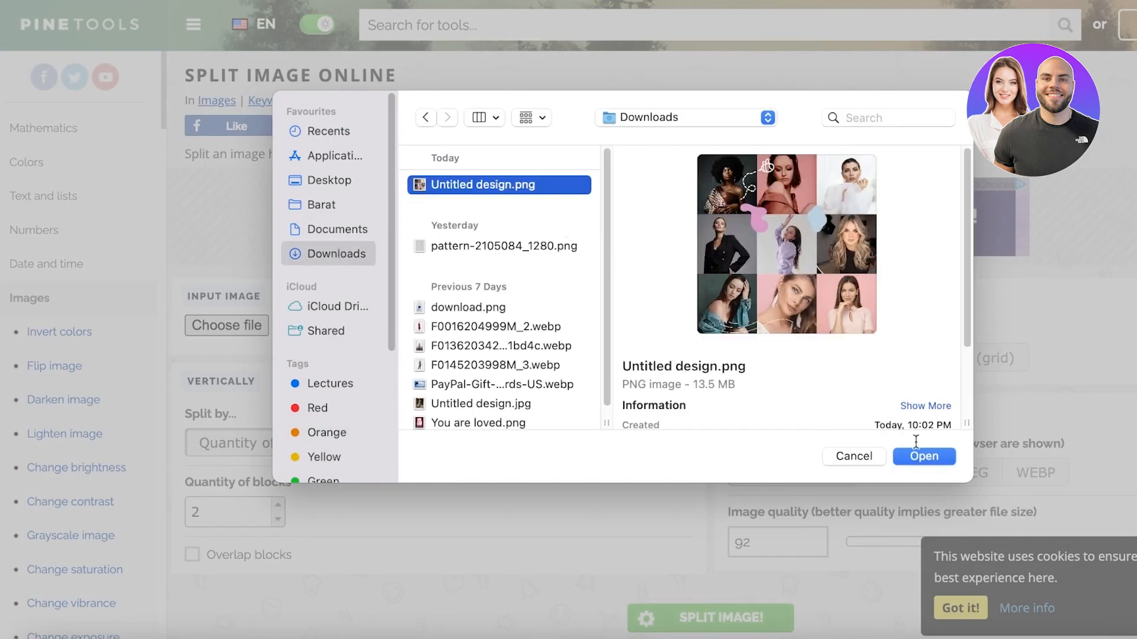
{"action": "left_click", "coordinate": [923, 456]}
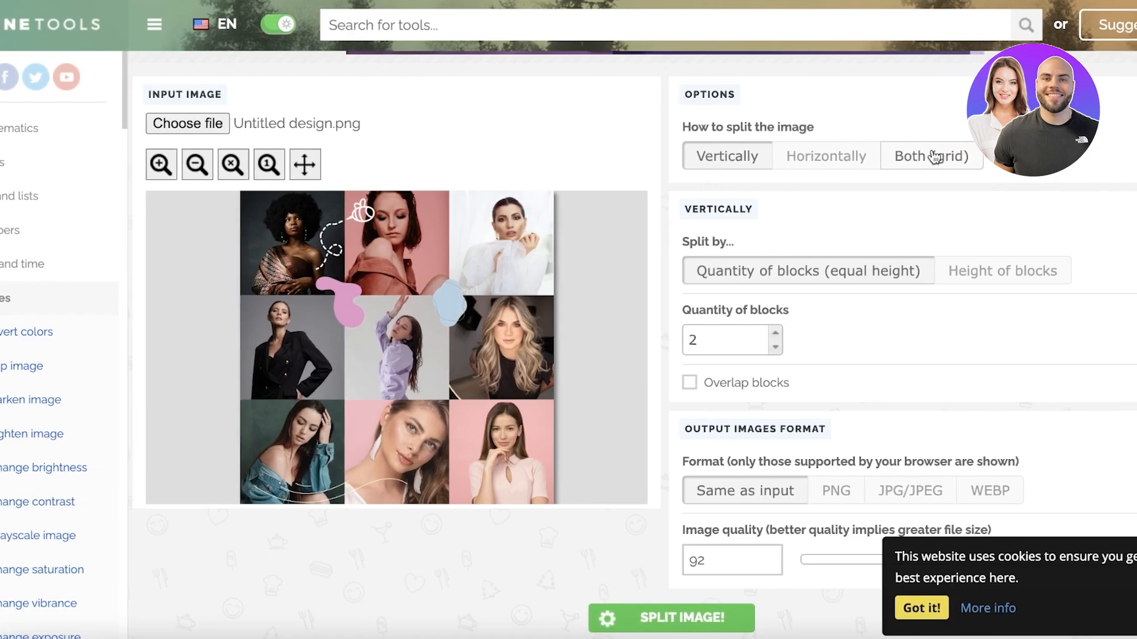
- Split the collage as a 3×3 grid (Both) at image quality 100, generating nine PNG pieces
{"action": "left_click", "coordinate": [930, 156]}
{"action": "type", "text": "3"}
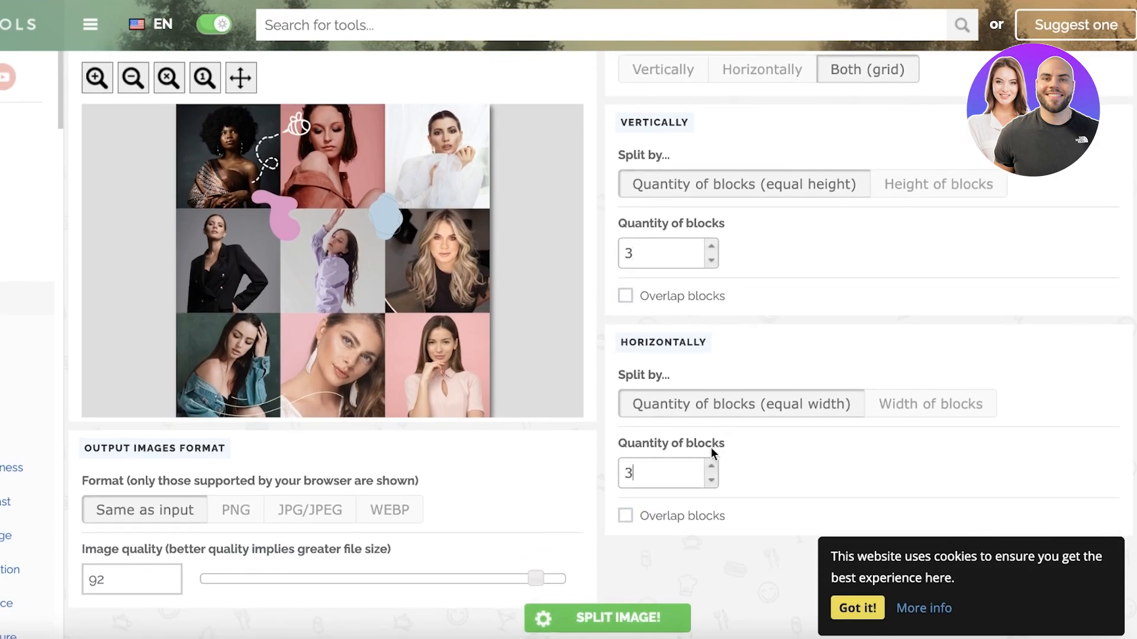
{"action": "scroll", "scroll_direction": "down", "scroll_amount": 3}
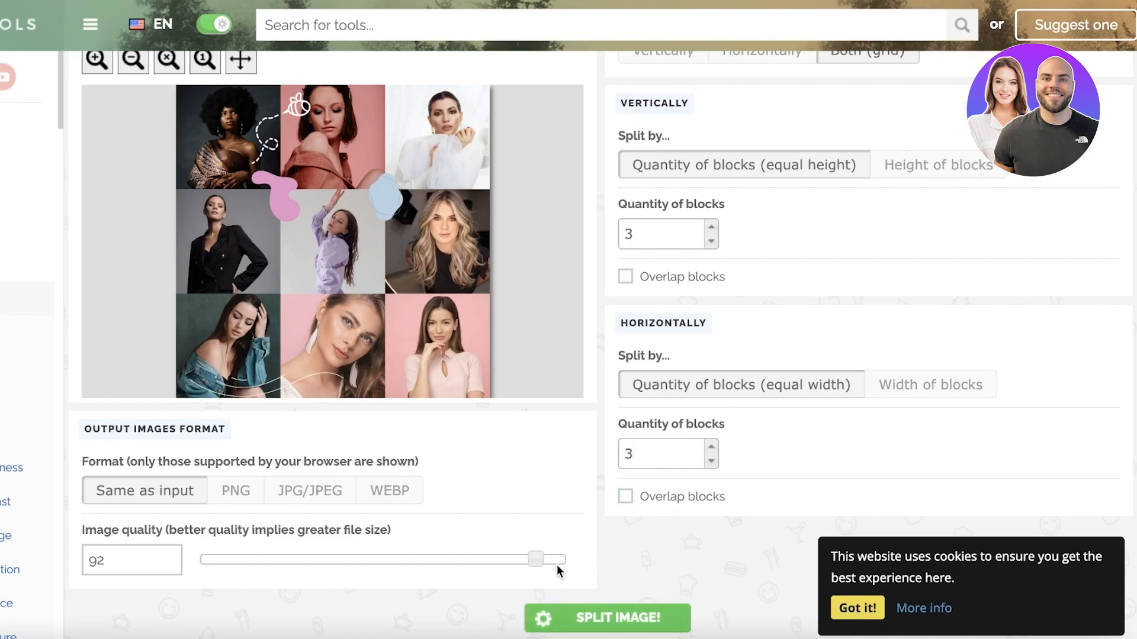
{"action": "mouse_move", "coordinate": [79, 549]}
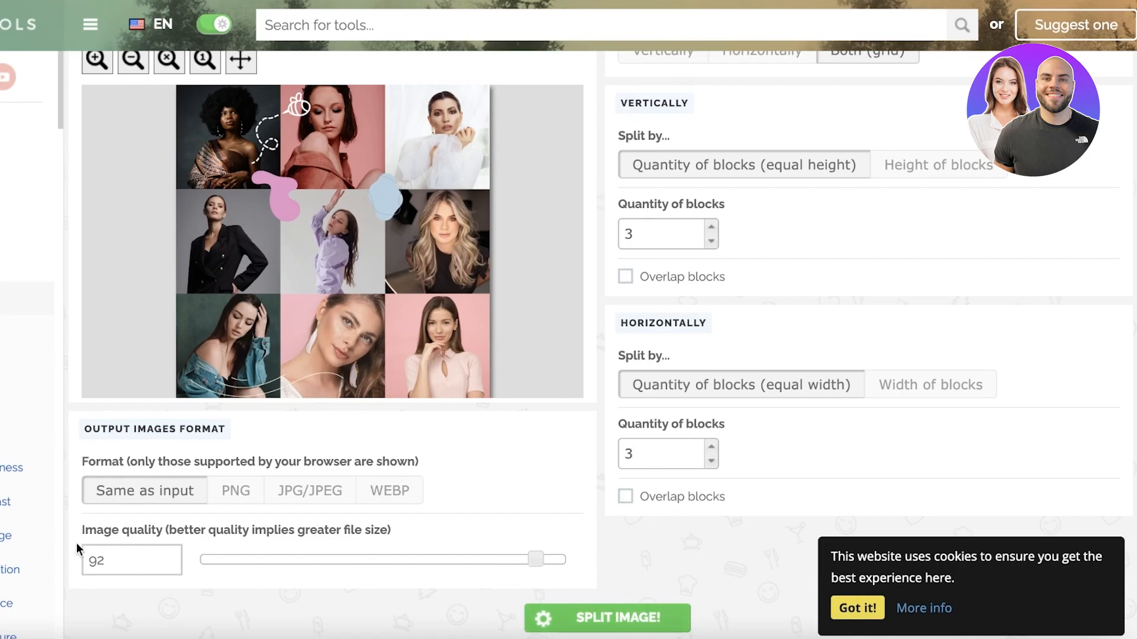
{"action": "left_click_drag", "start_coordinate": [535, 558], "coordinate": [564, 558]}
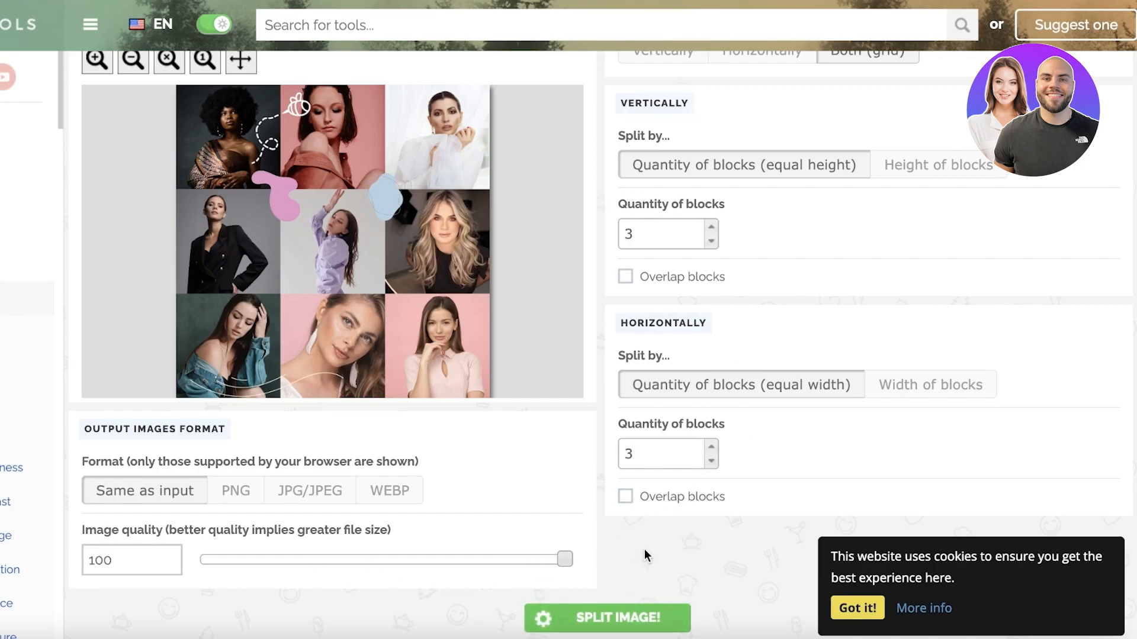
{"action": "left_click", "coordinate": [607, 618]}
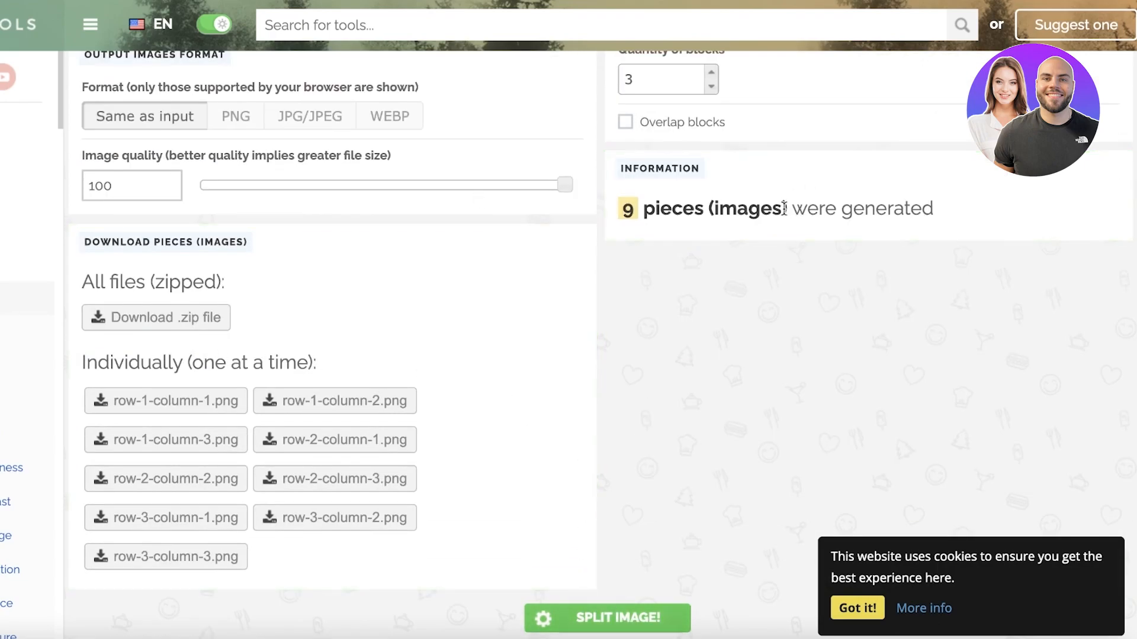
- Download the row-1-column-1 and row-2-column-1 tile PNGs individually
{"action": "left_click", "coordinate": [166, 402]}
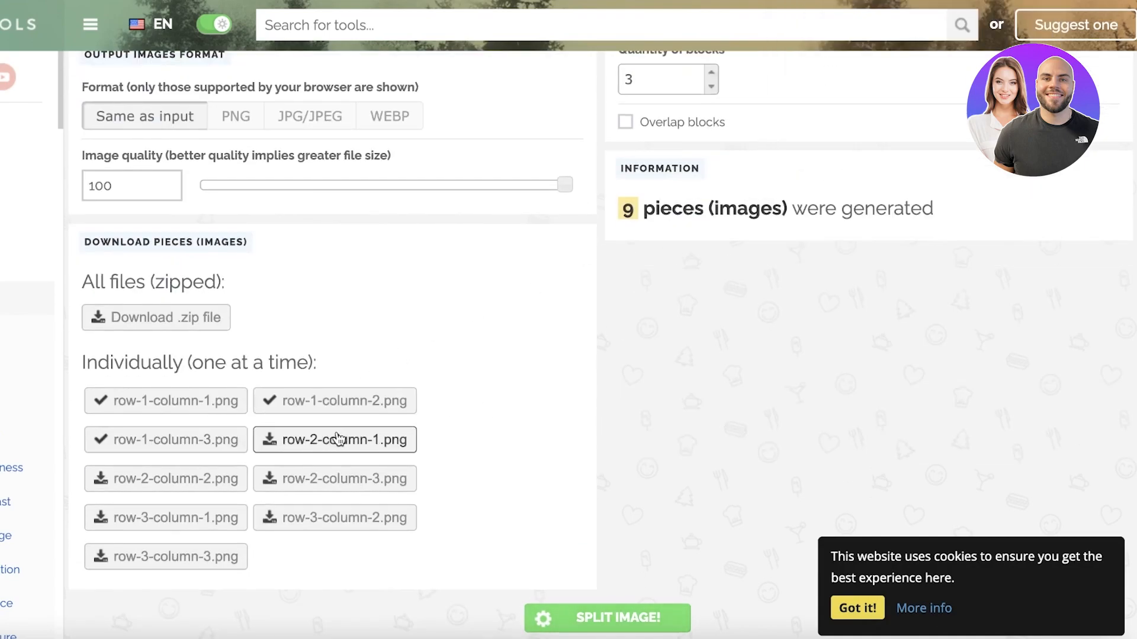
{"action": "left_click", "coordinate": [166, 556]}
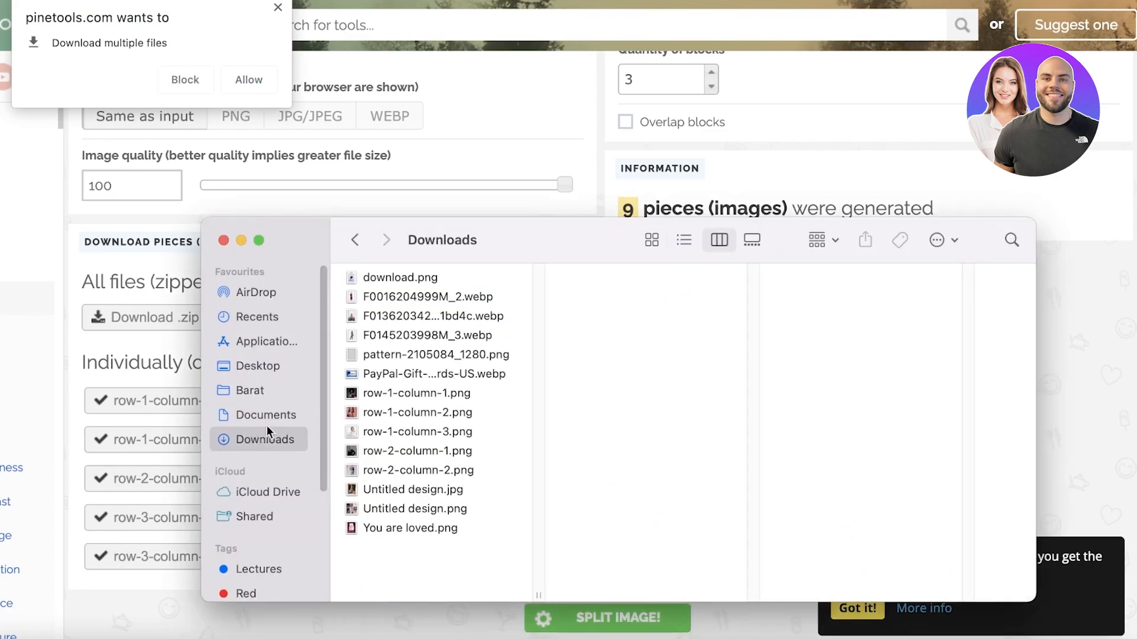
- Preview the row-1-column-2 and row-2-column-2 tiles in Finder's Downloads folder
{"action": "left_click", "coordinate": [418, 412]}
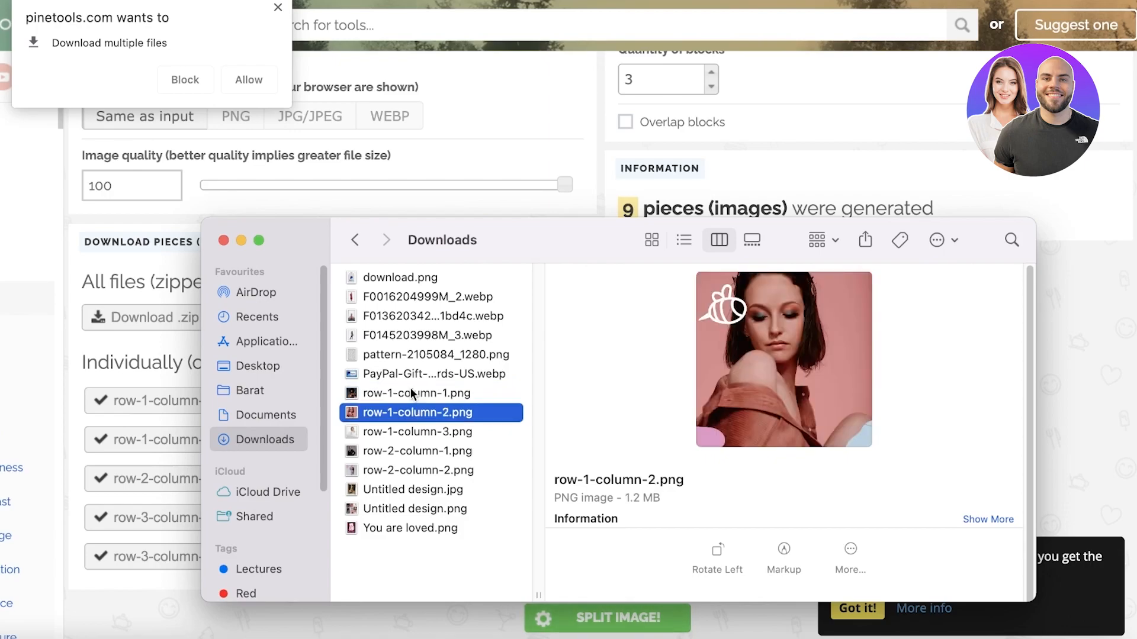
{"action": "left_click", "coordinate": [418, 470]}
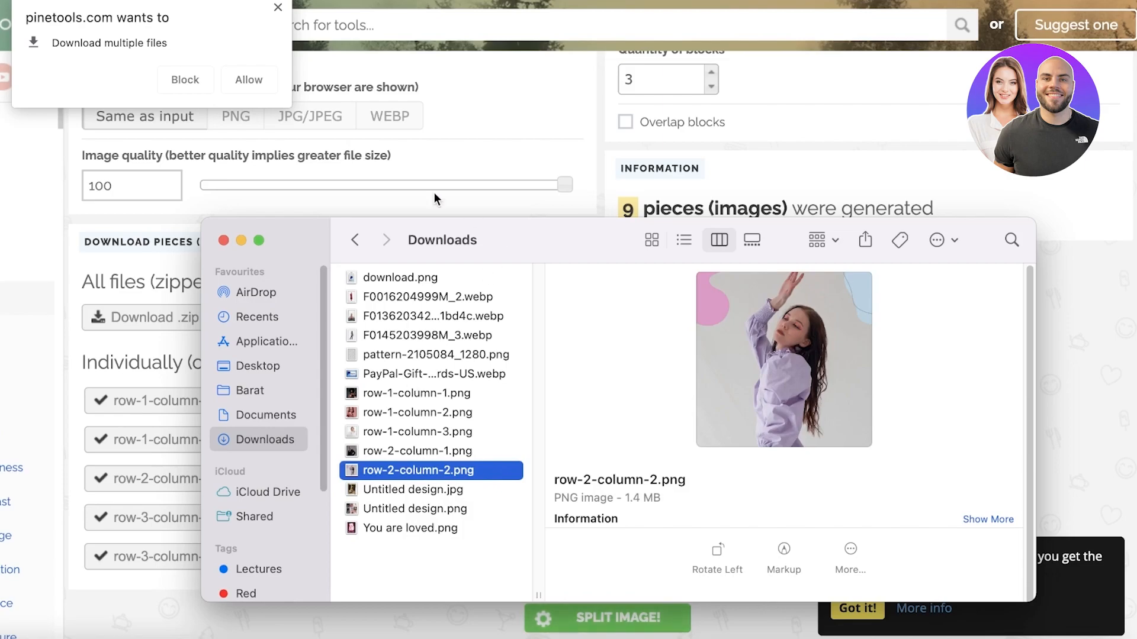
{"action": "left_click", "coordinate": [248, 80]}
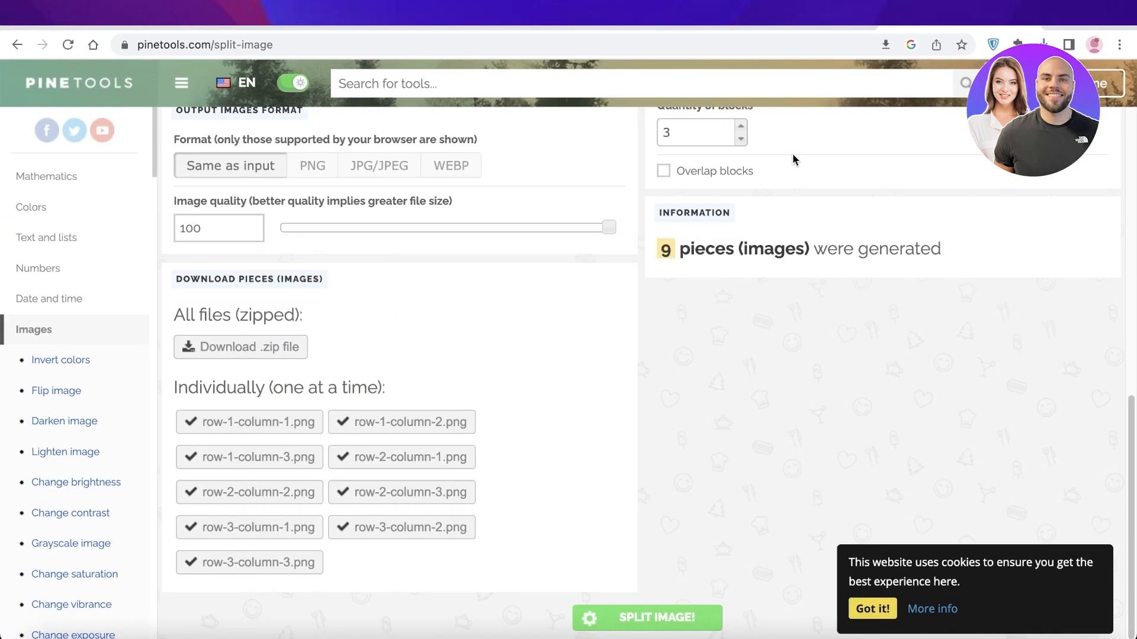
{"action": "mouse_move", "coordinate": [789, 156]}
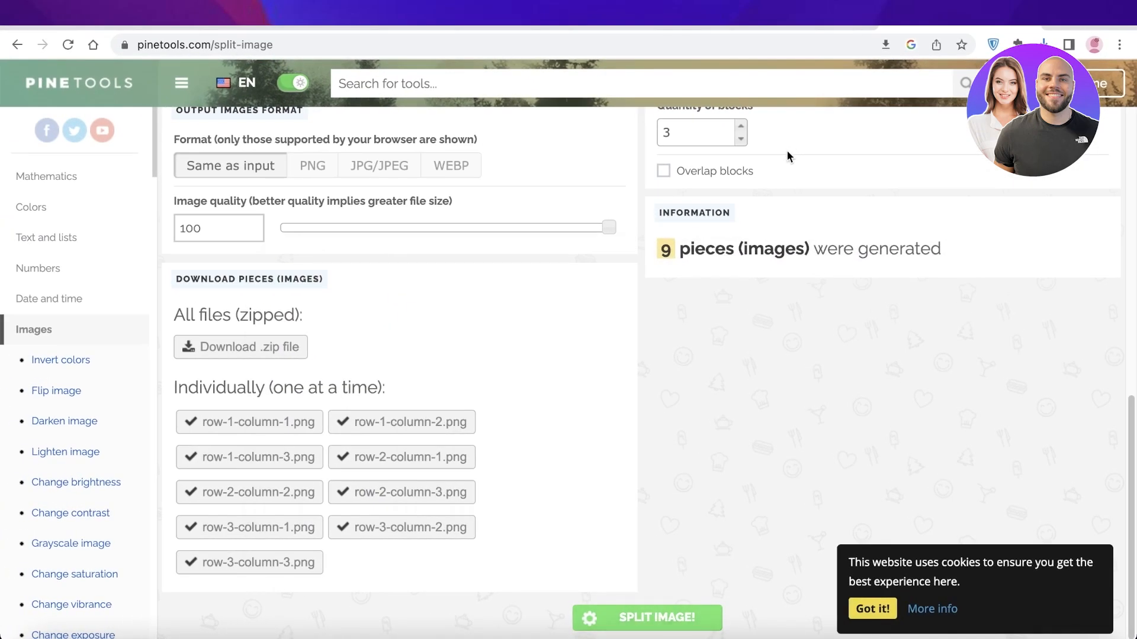